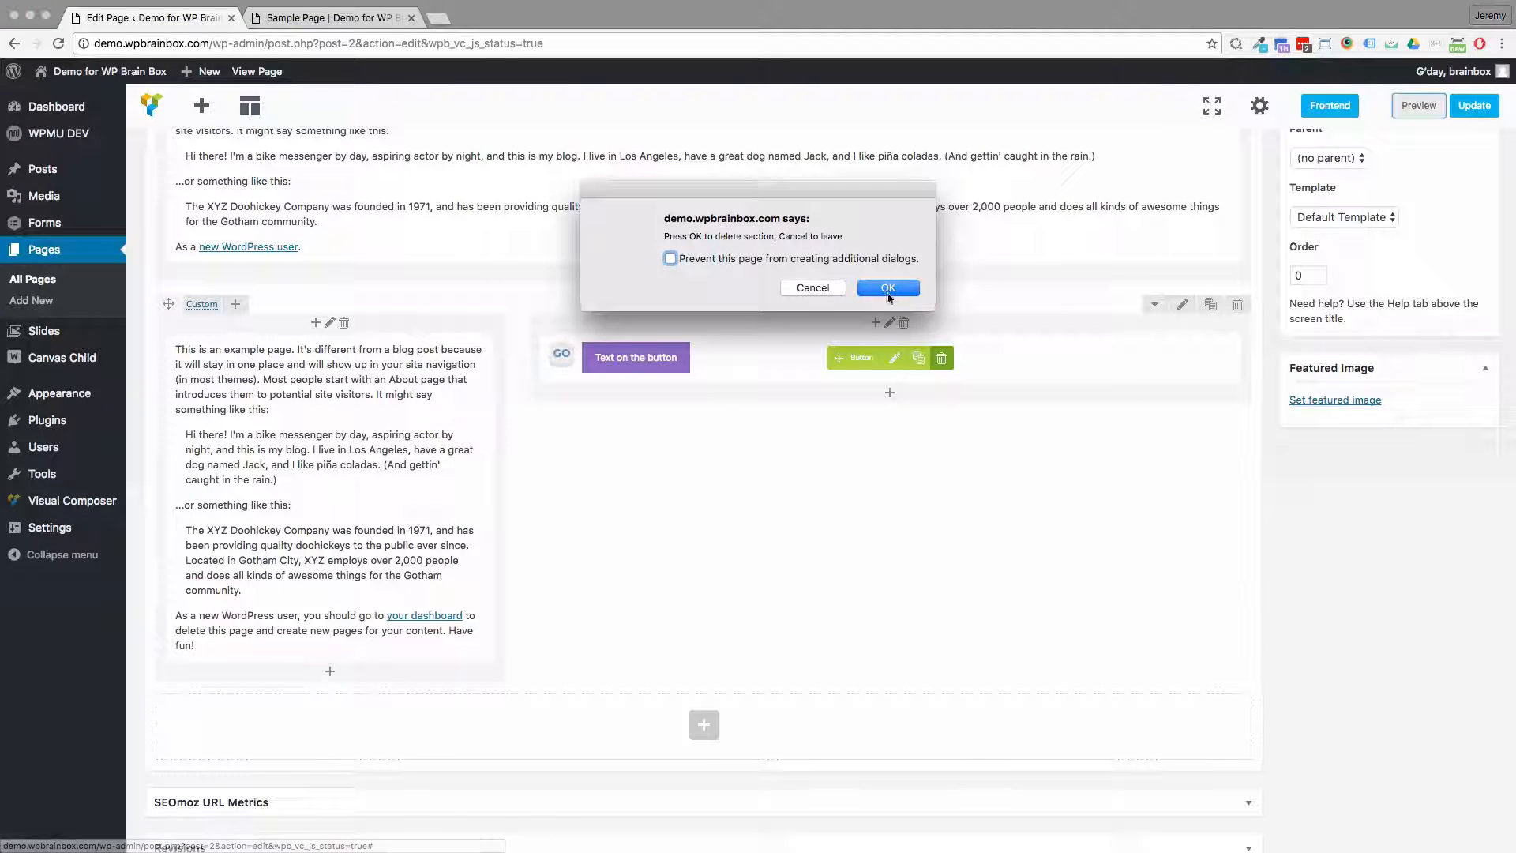
- Delete the old purple button and add a new Button element from the Content list to the column
left_click(886, 287)
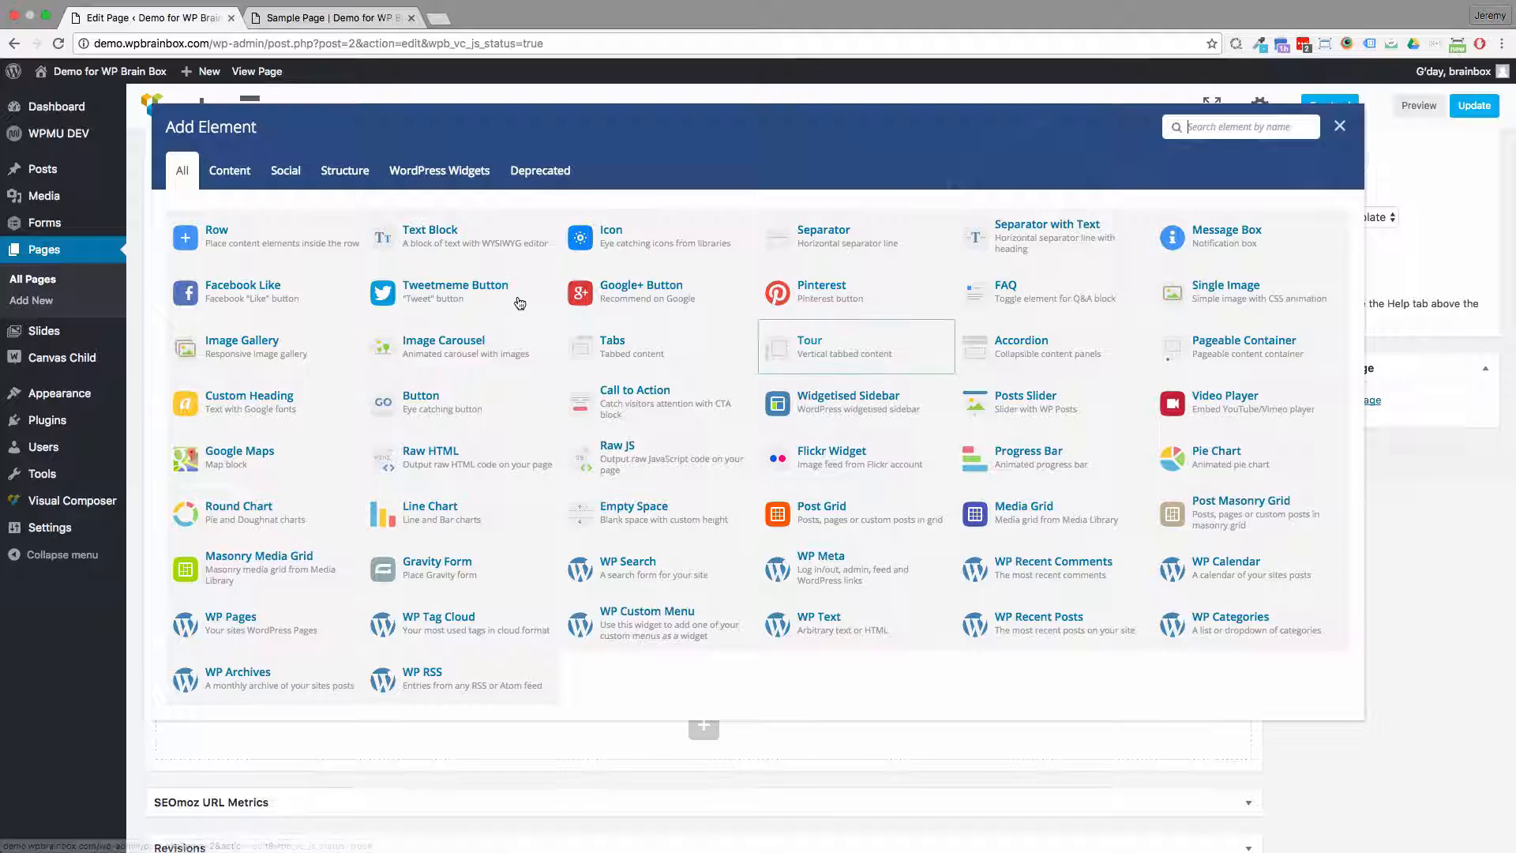
left_click(229, 170)
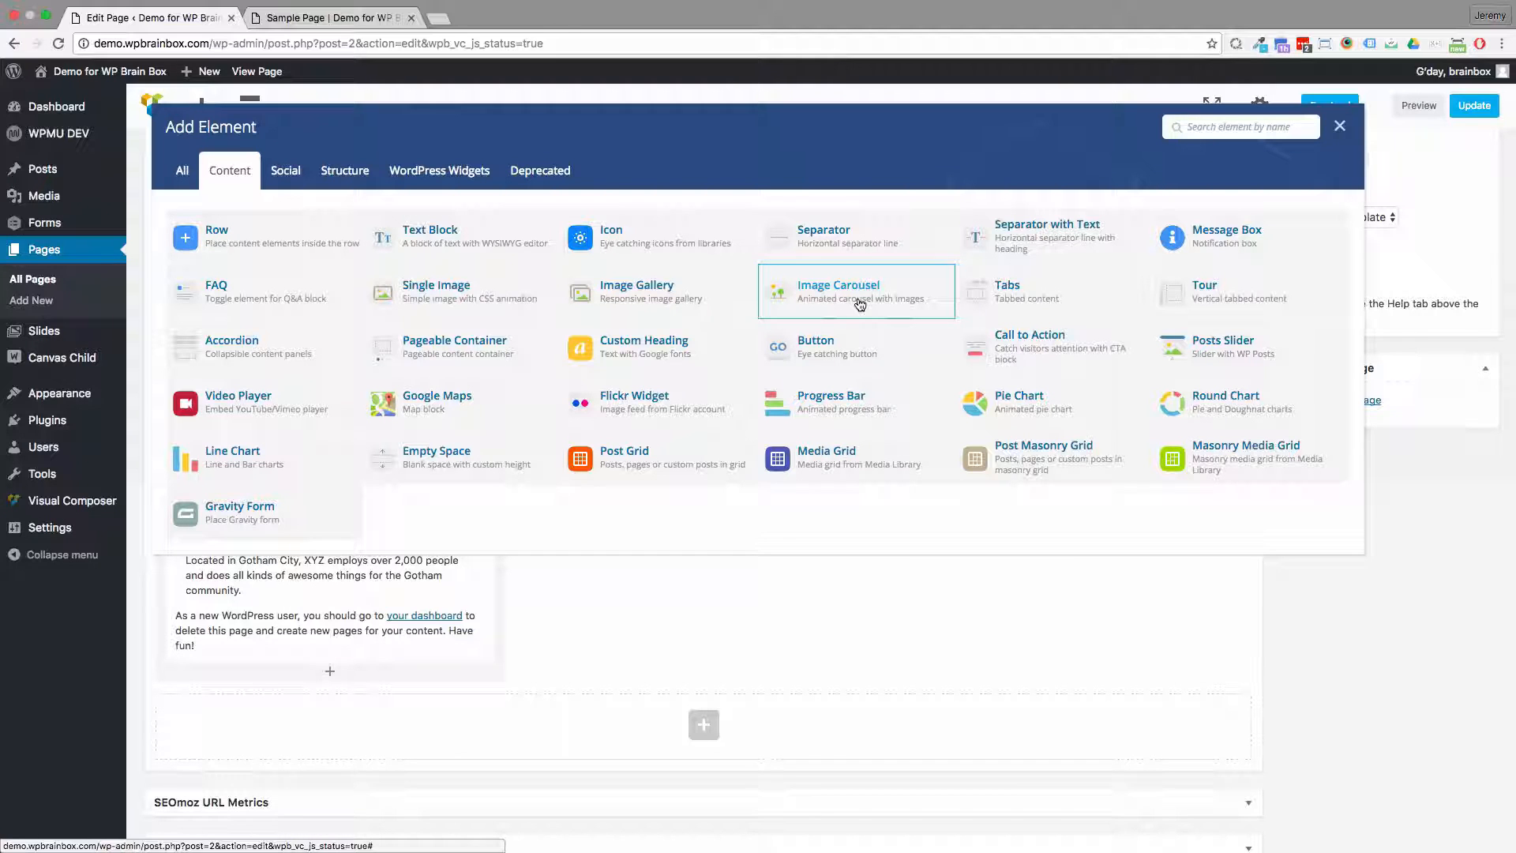
mouse_move(822, 348)
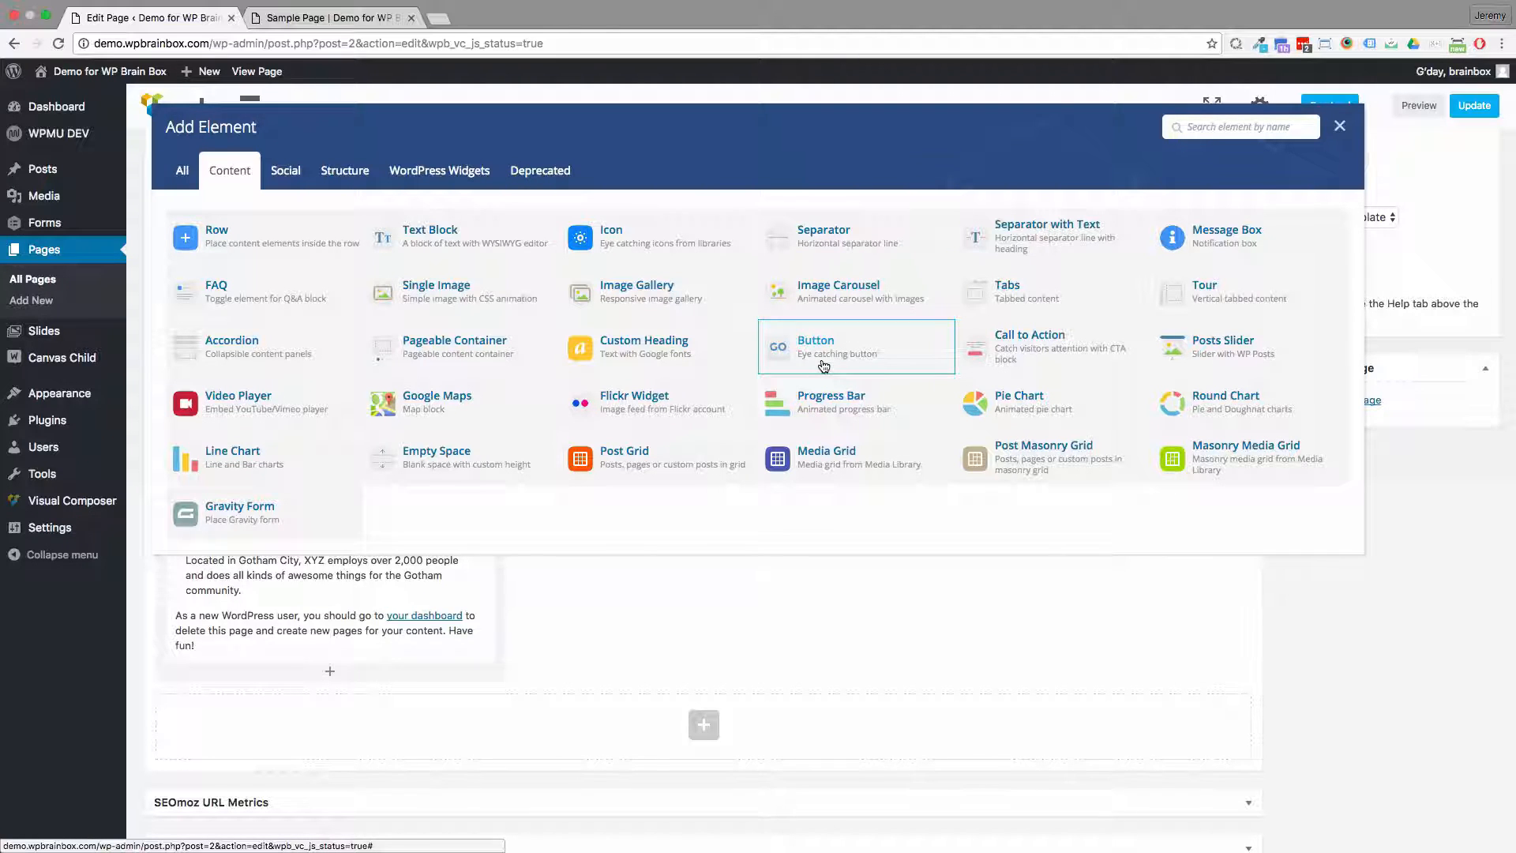
left_click(815, 346)
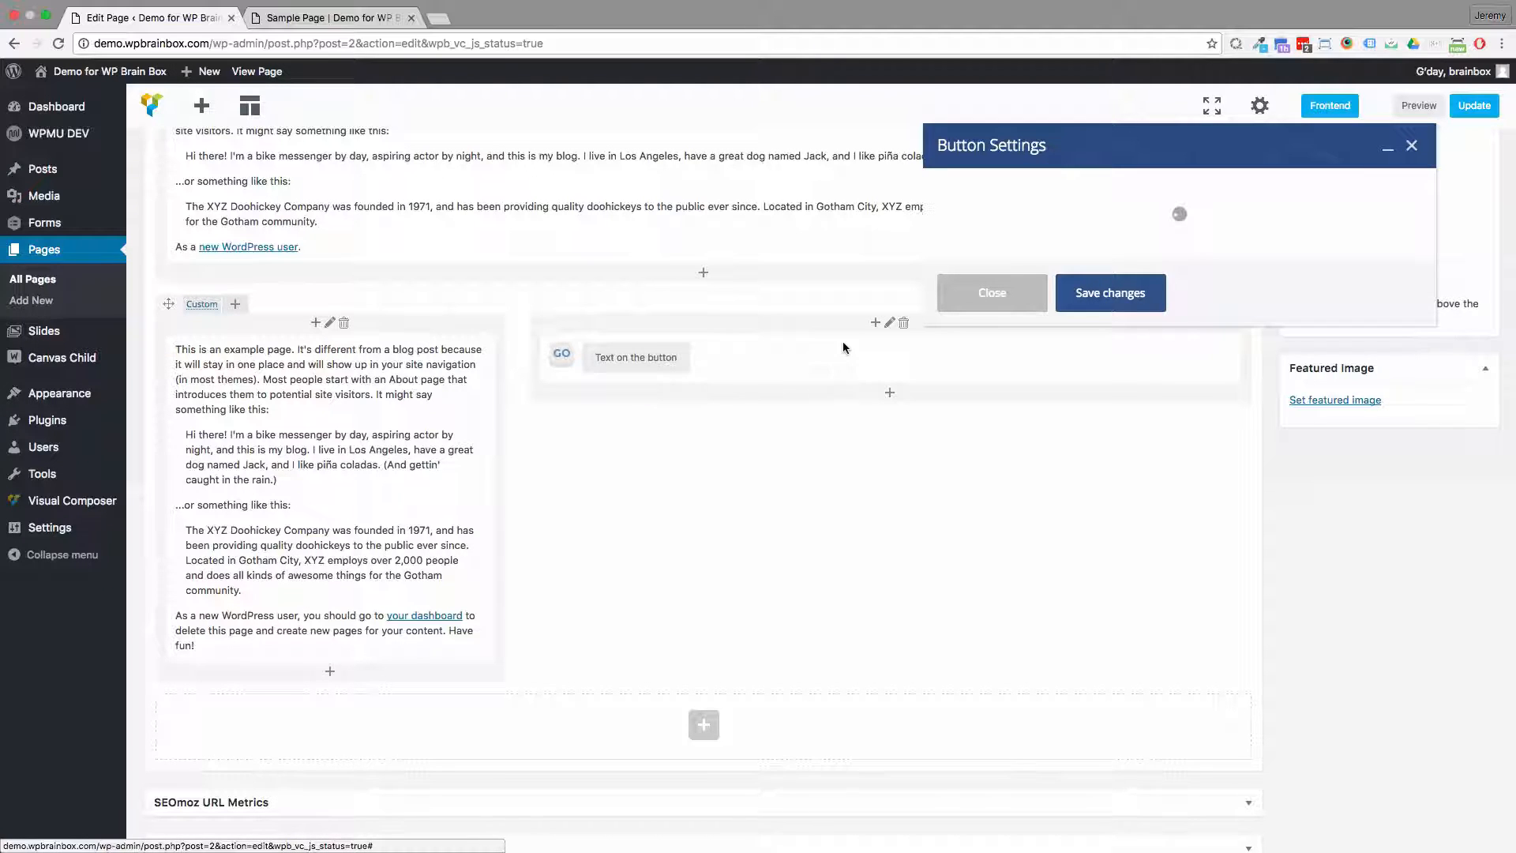
mouse_move(1151, 226)
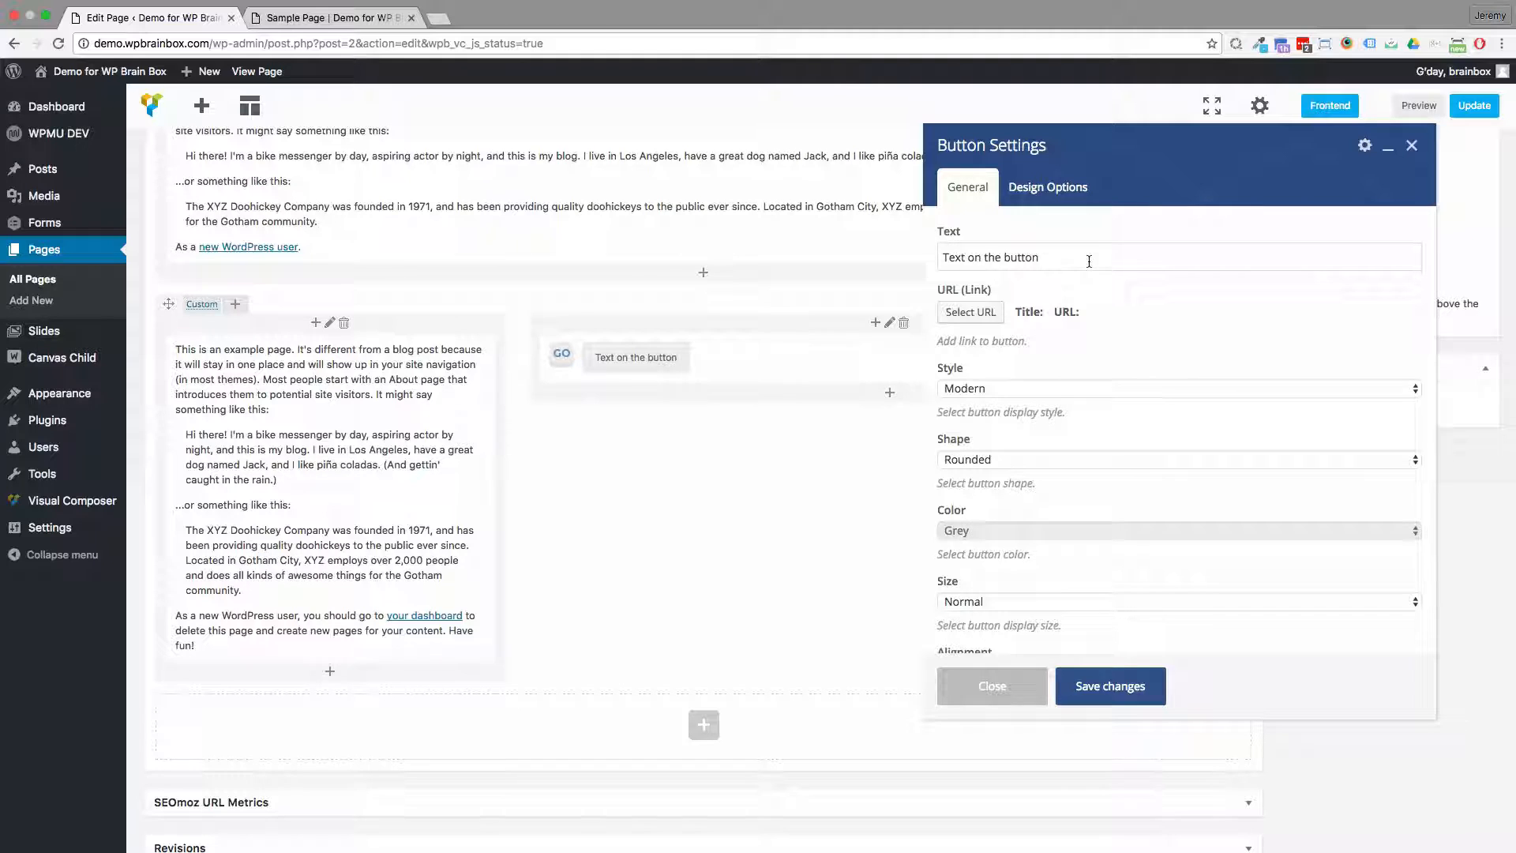
- Point the button's URL at the Service 3 page from the recent items and set the link
double_click(1022, 257)
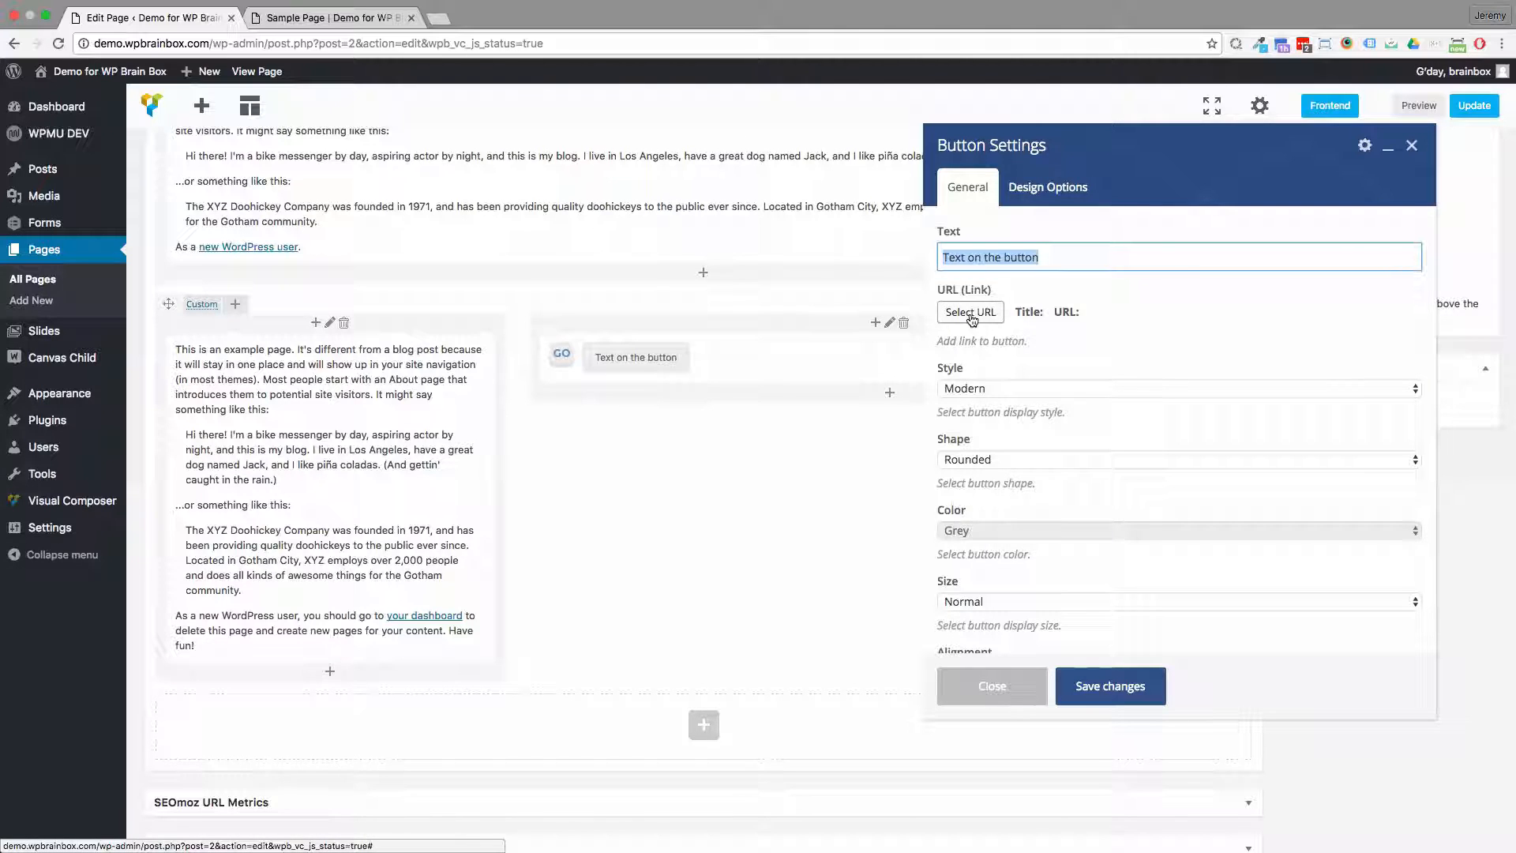
left_click(969, 311)
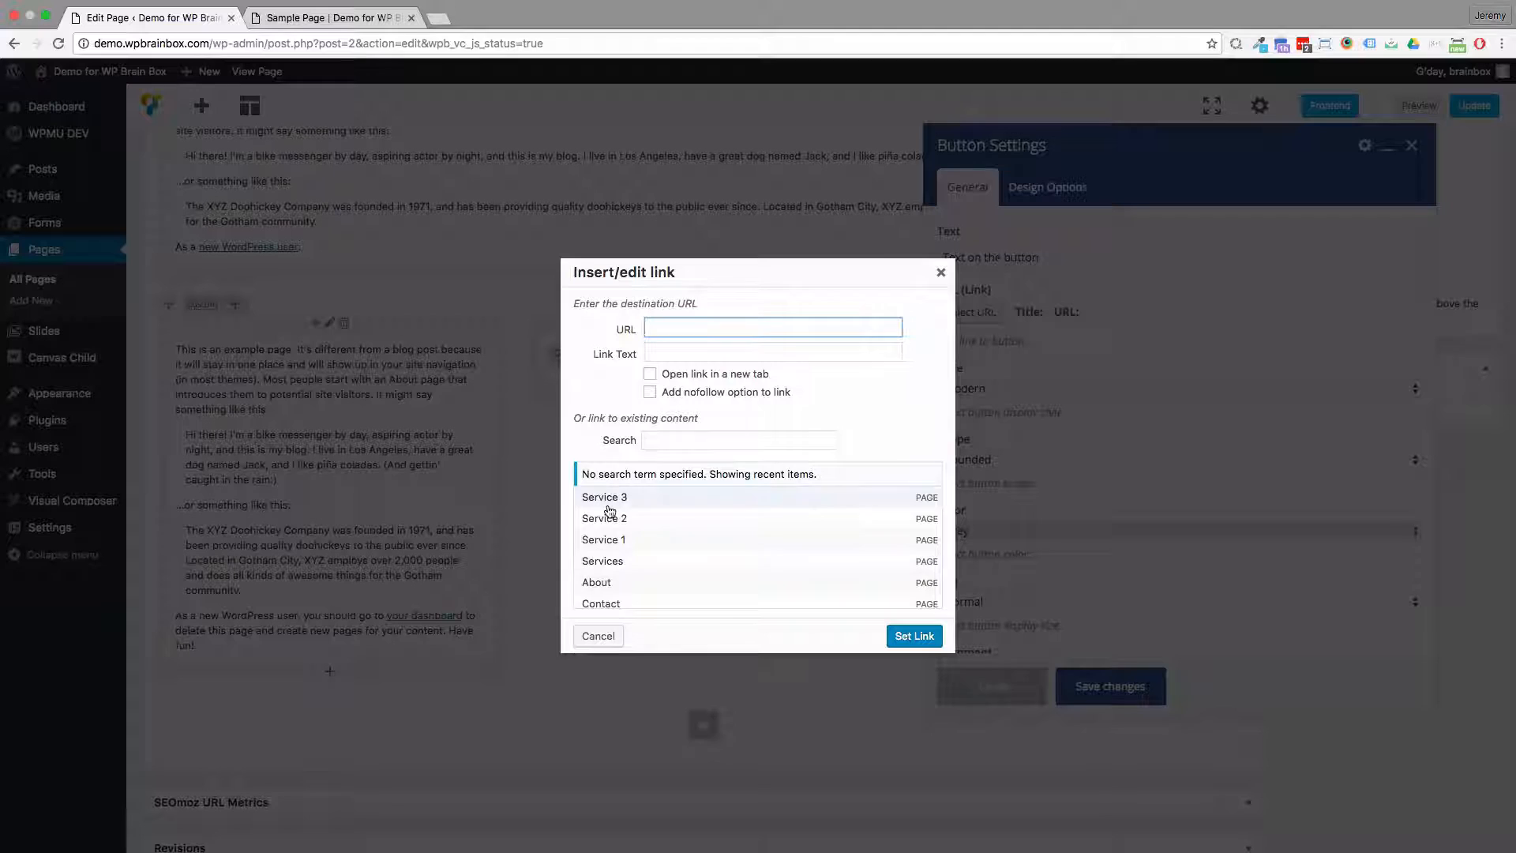
left_click(604, 497)
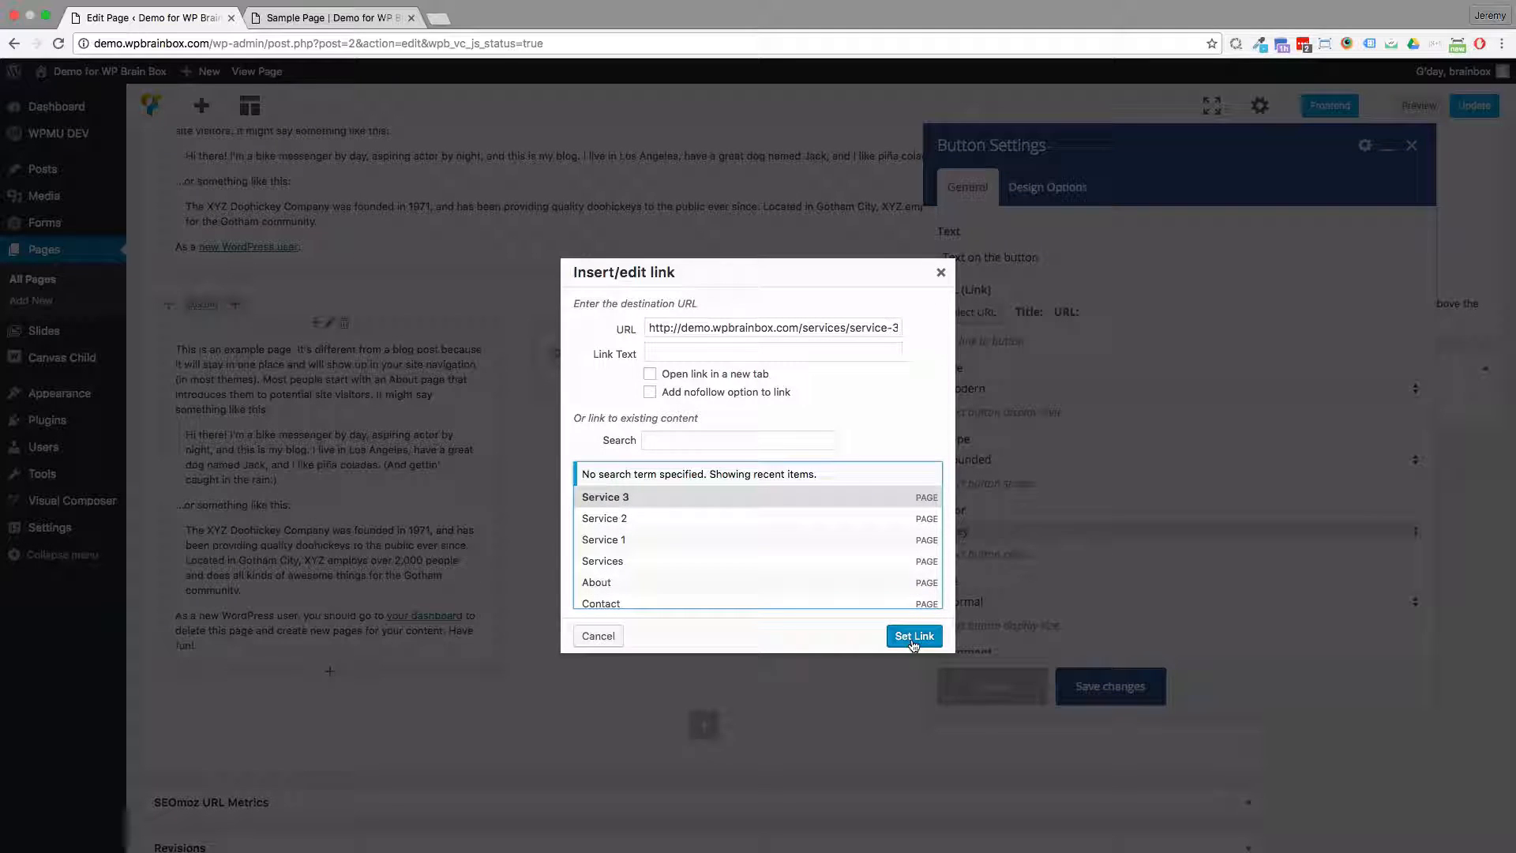
left_click(912, 635)
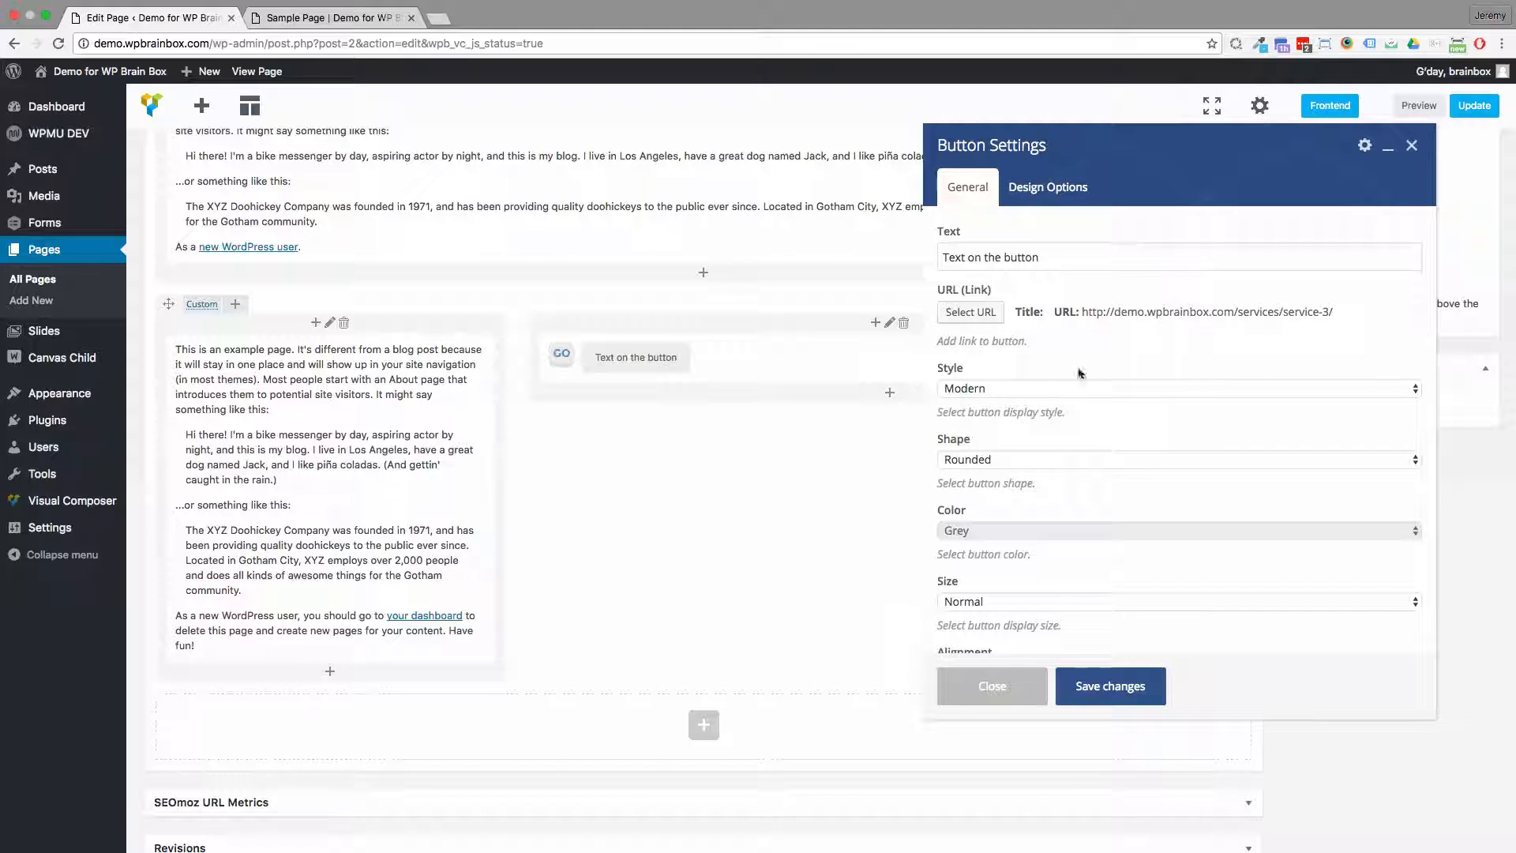
- Give the button the Flat style and Classic Black colour, keeping the Rounded shape
left_click(1174, 388)
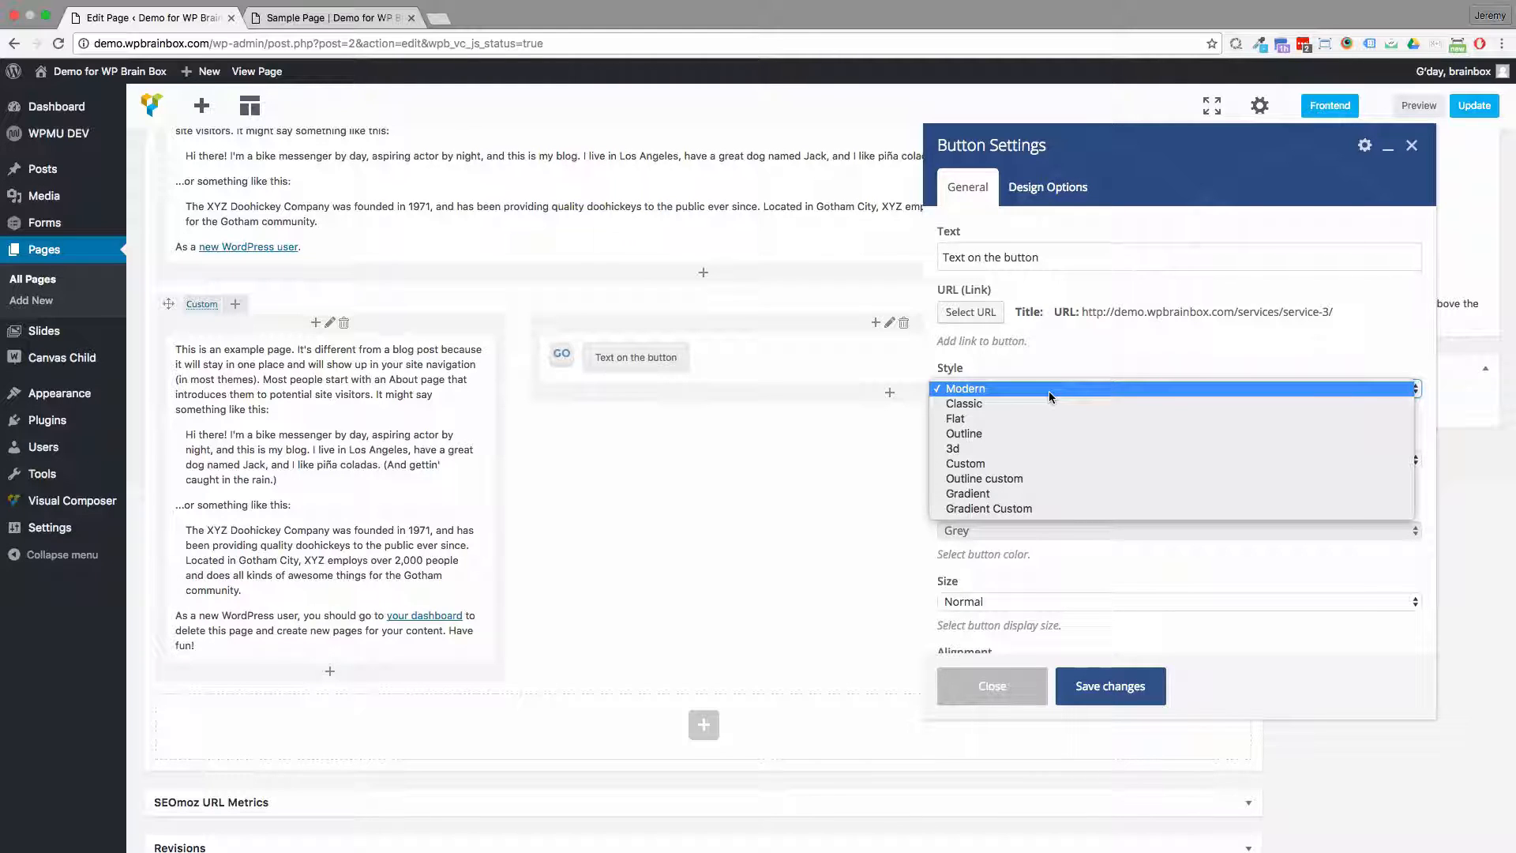
left_click(953, 416)
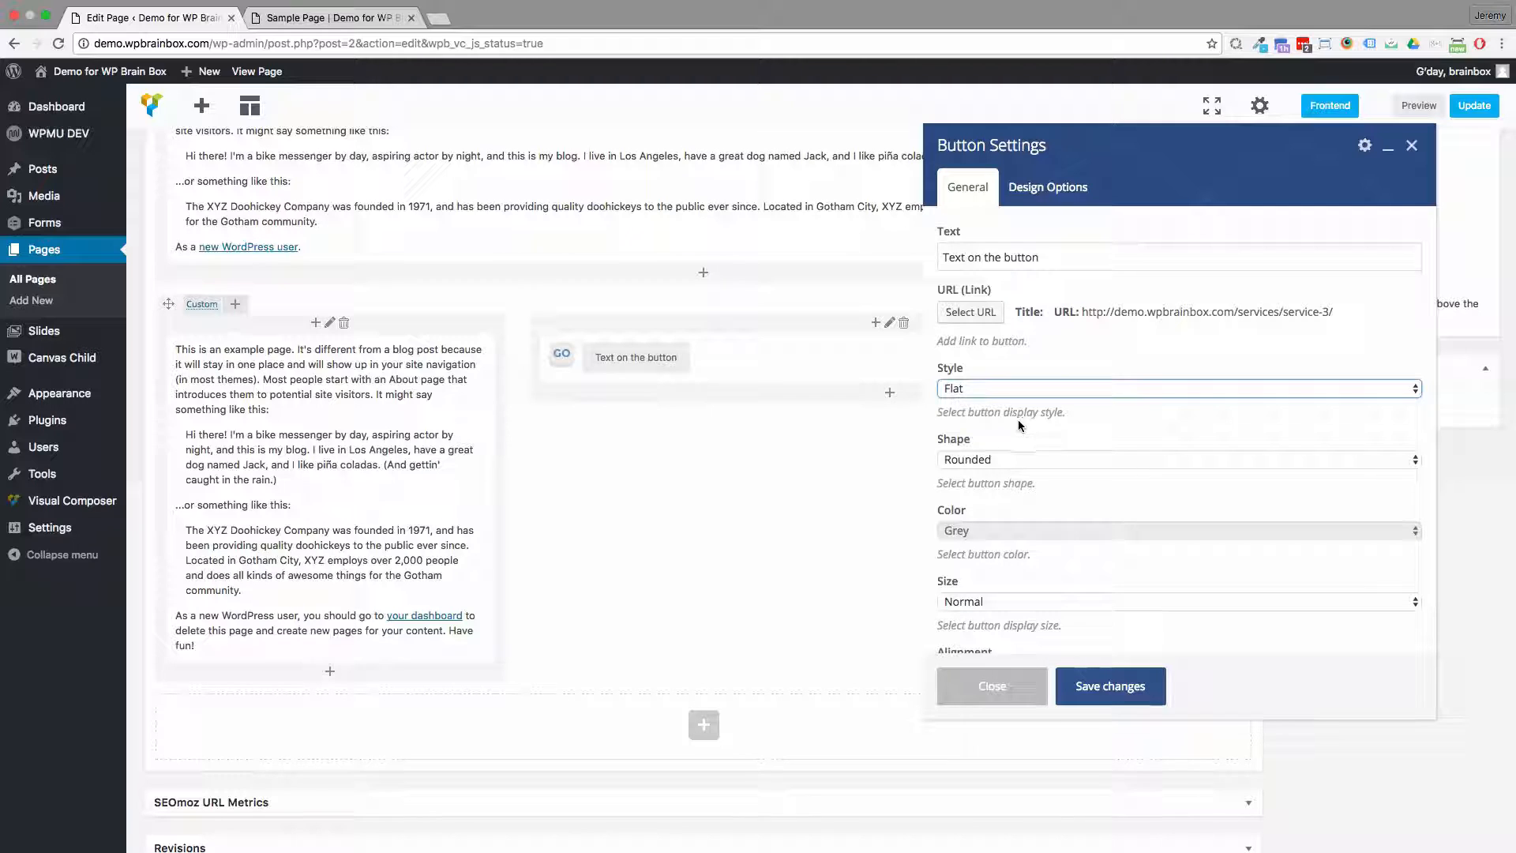
left_click(1175, 460)
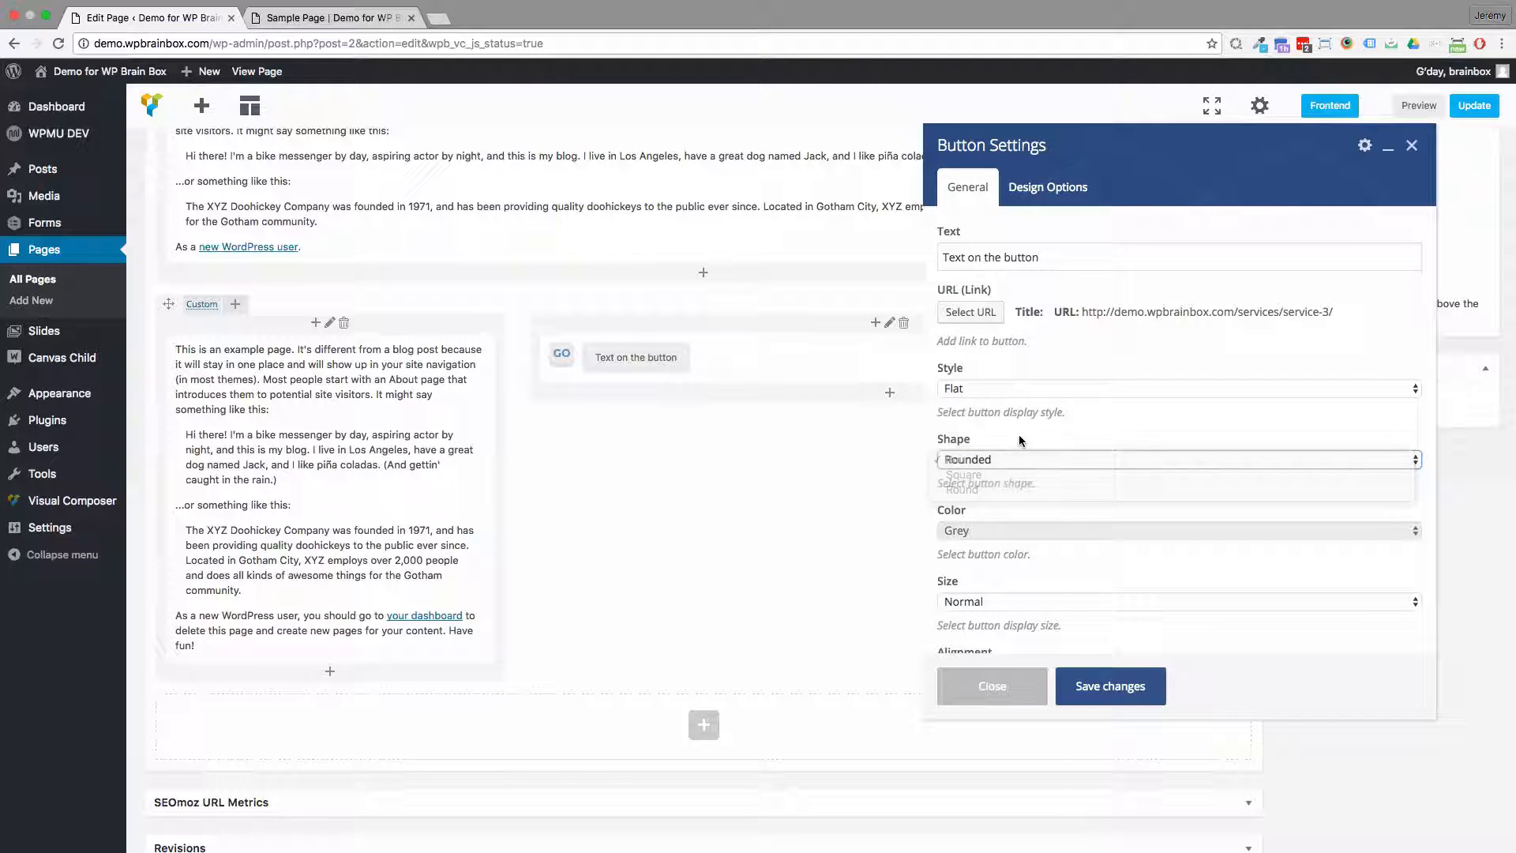
left_click(1175, 530)
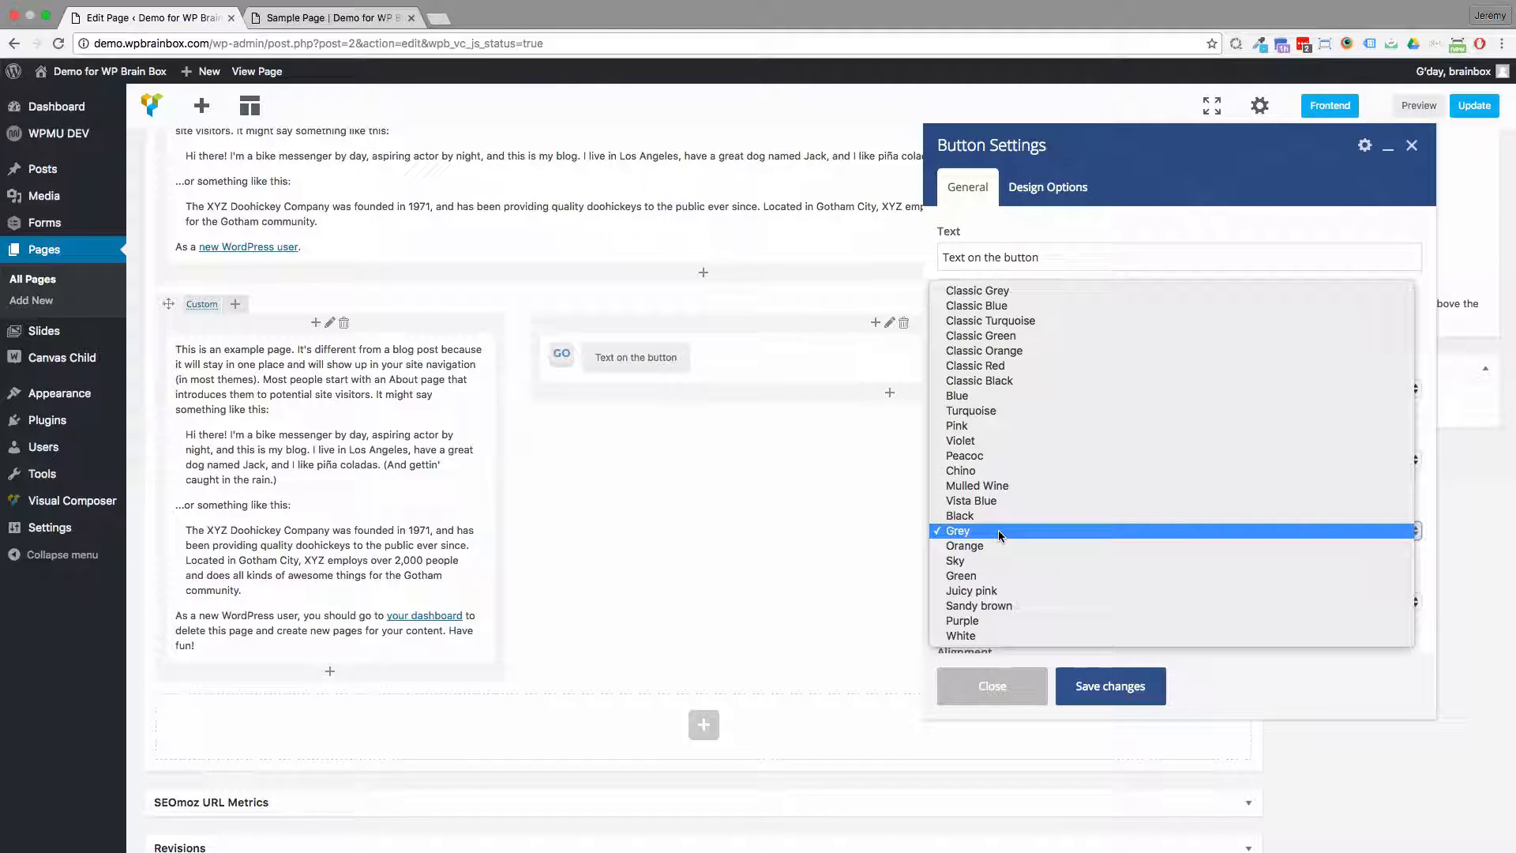
mouse_move(1001, 380)
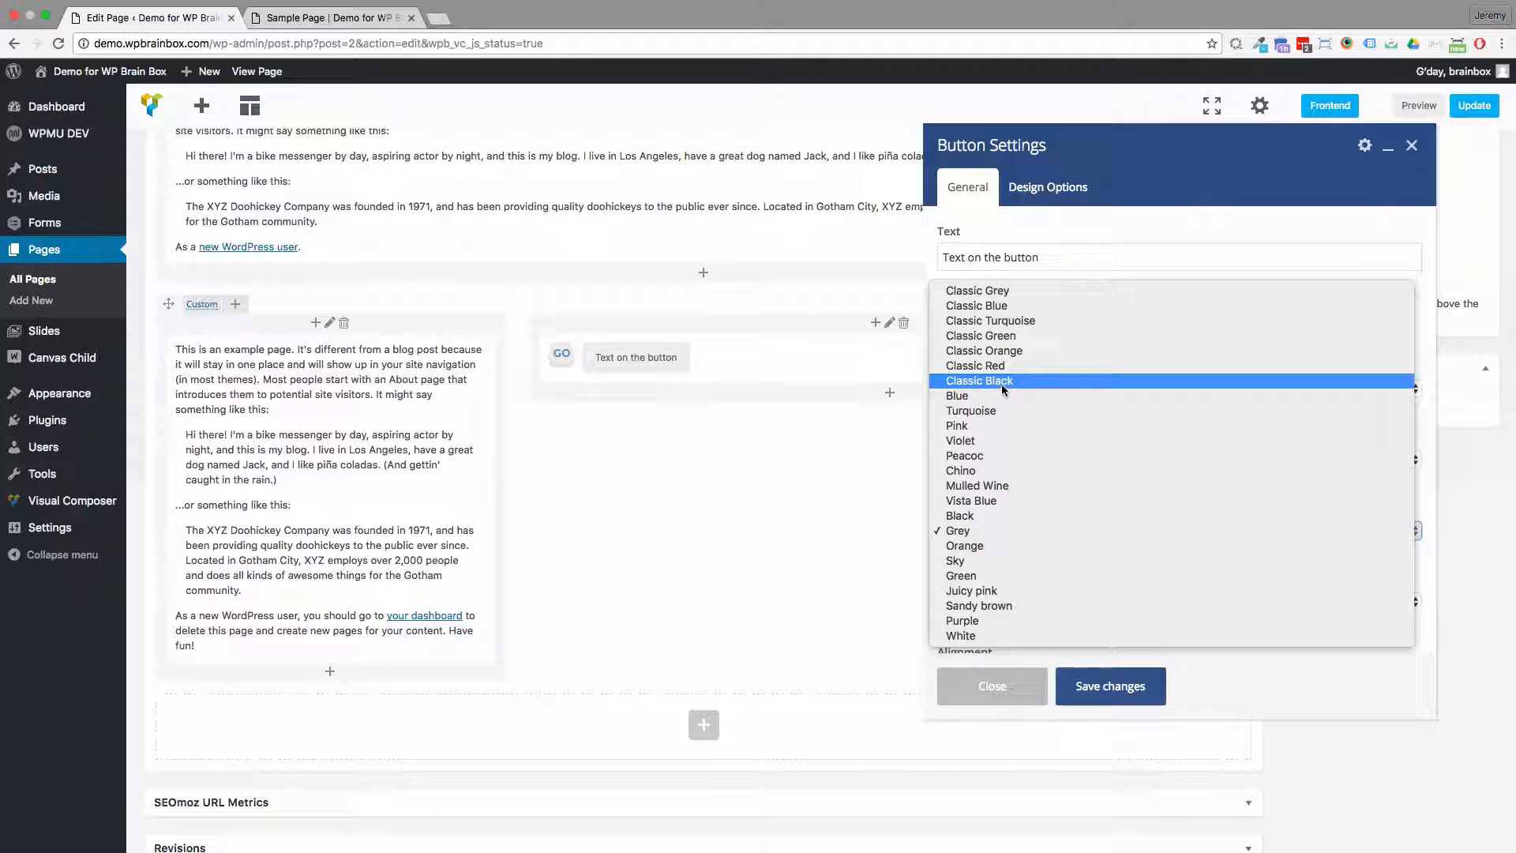
left_click(979, 380)
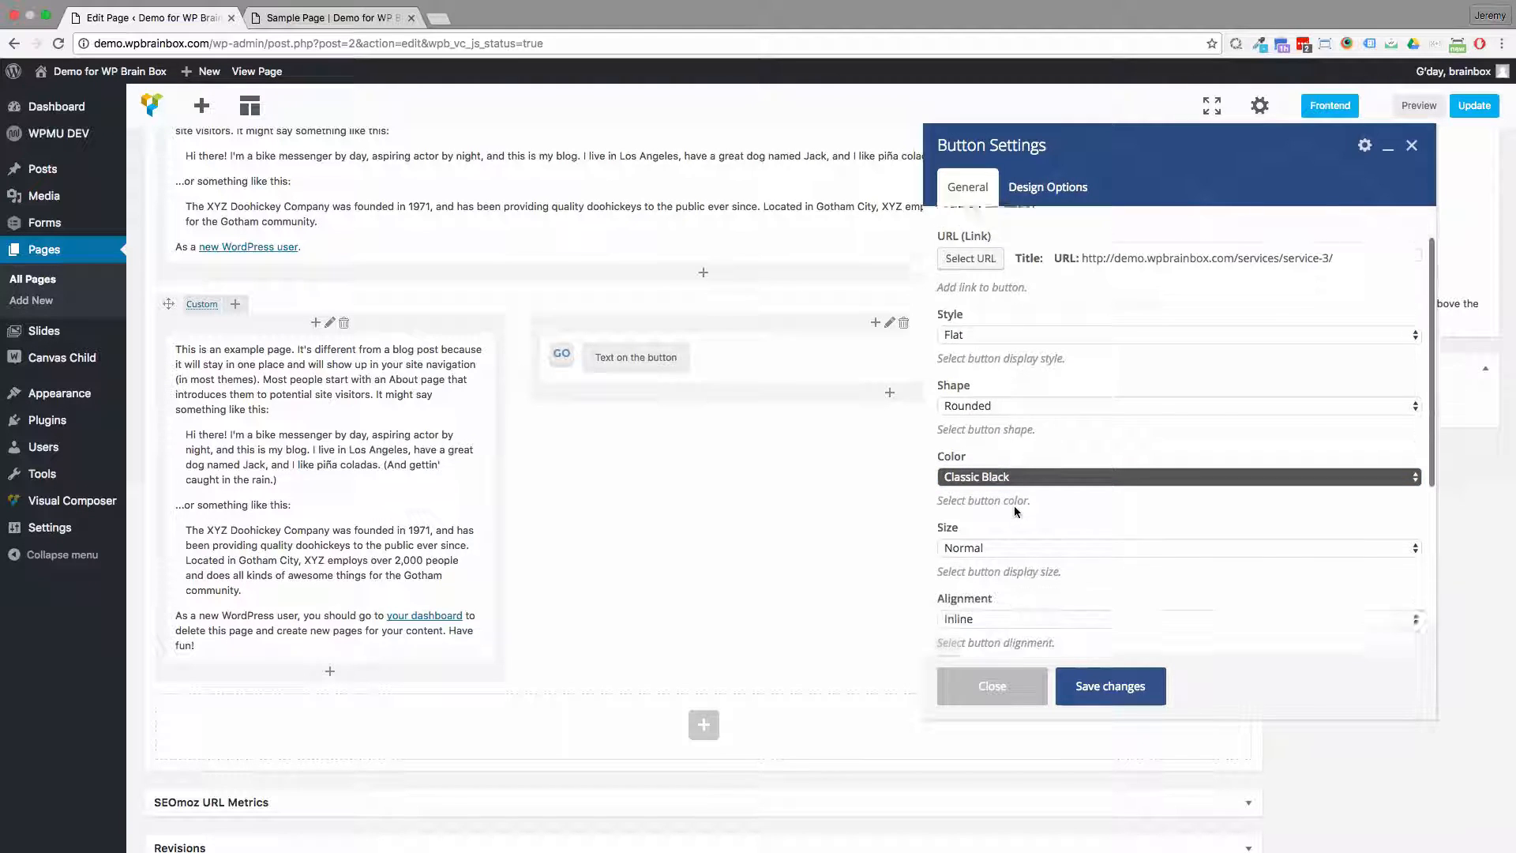
- Set the button size to Large, alignment to Center and make it full width
left_click(1174, 548)
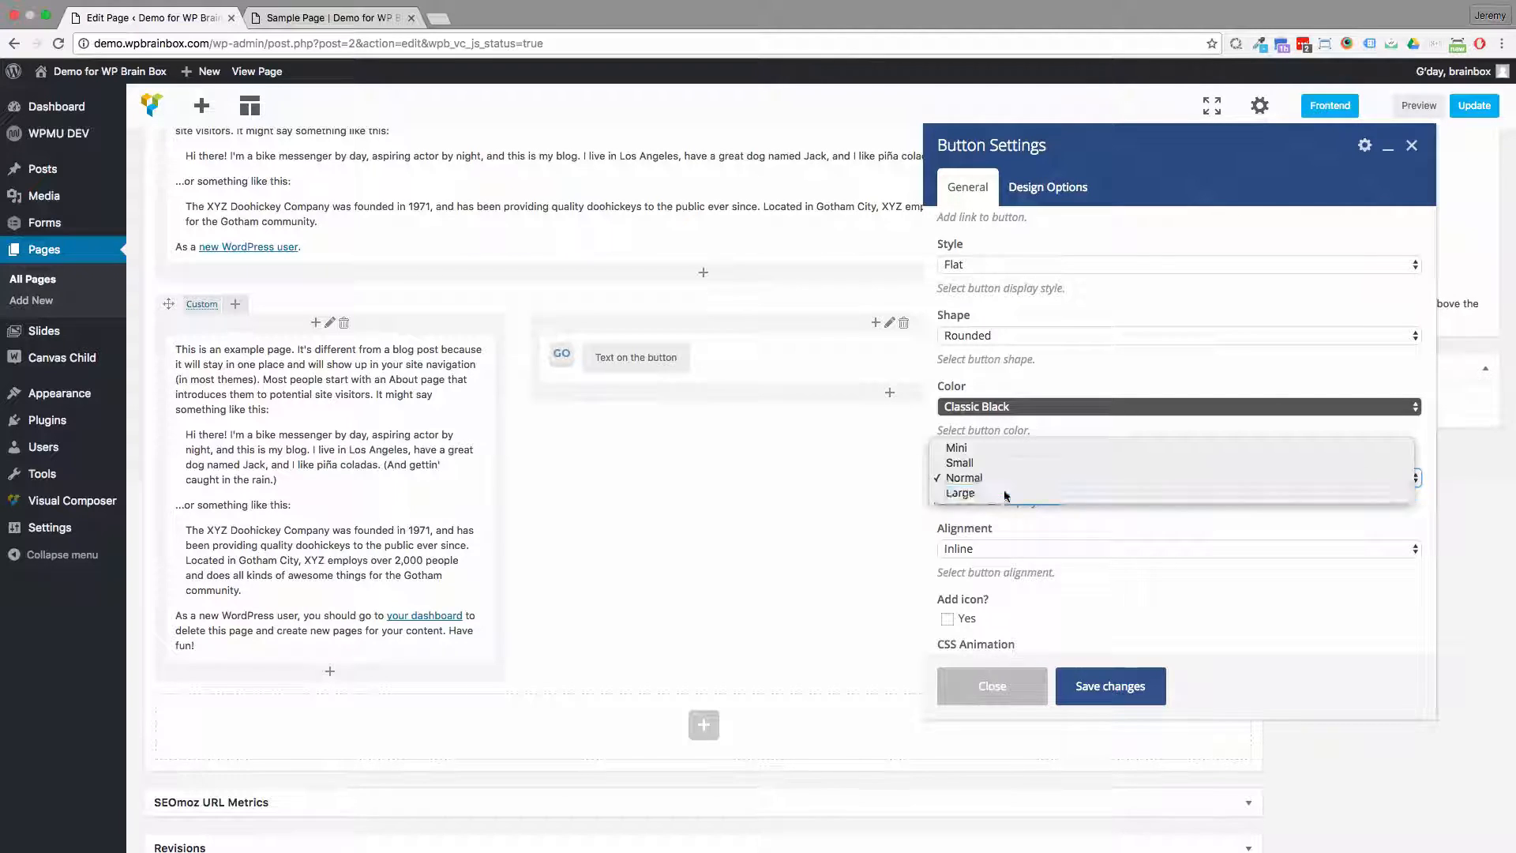
left_click(959, 492)
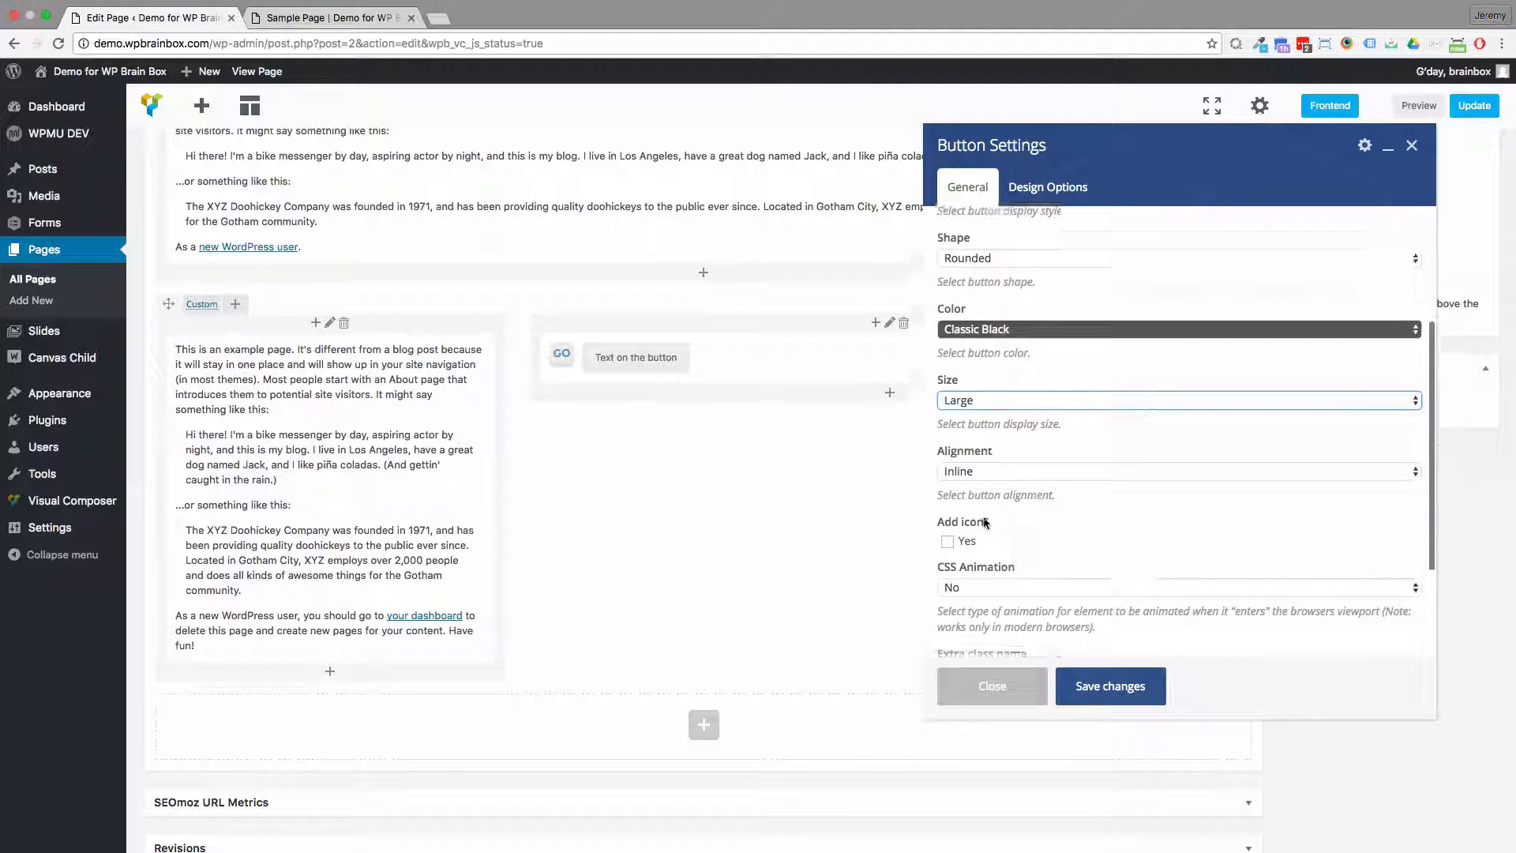
scroll("down", 3)
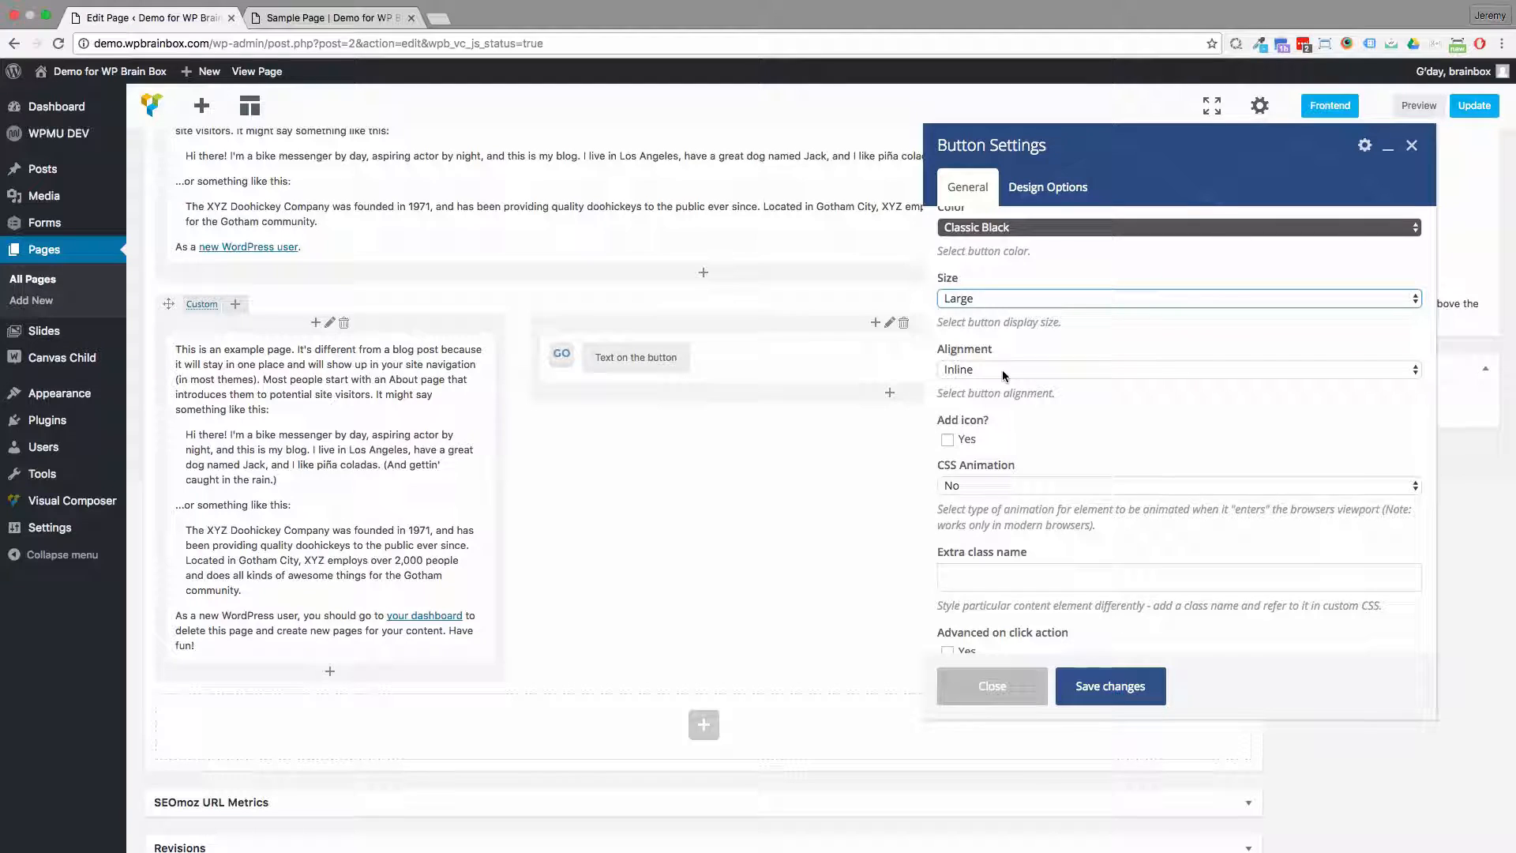
left_click(1175, 368)
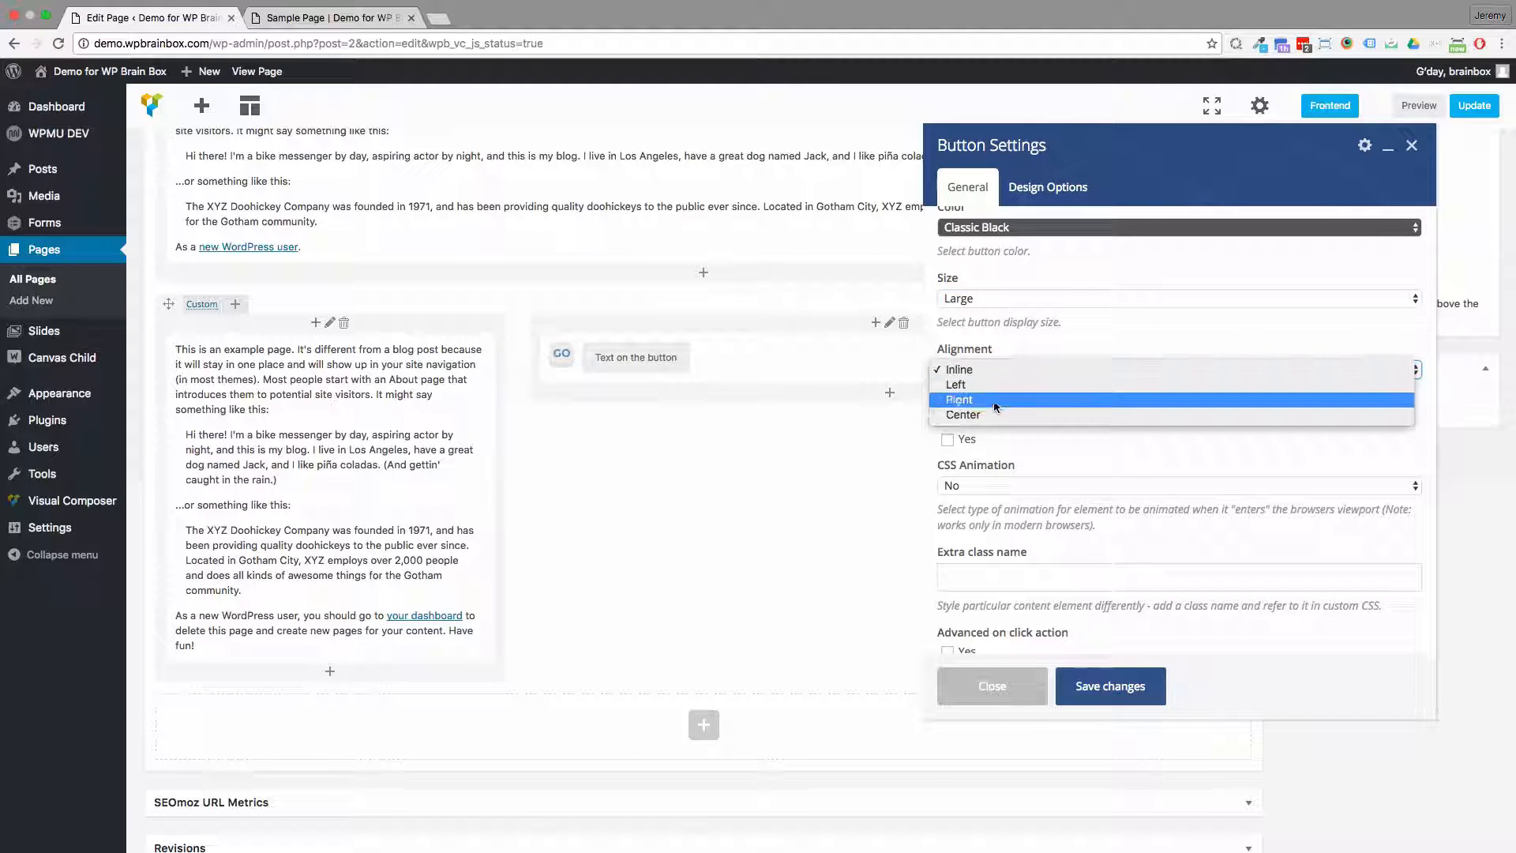
left_click(963, 414)
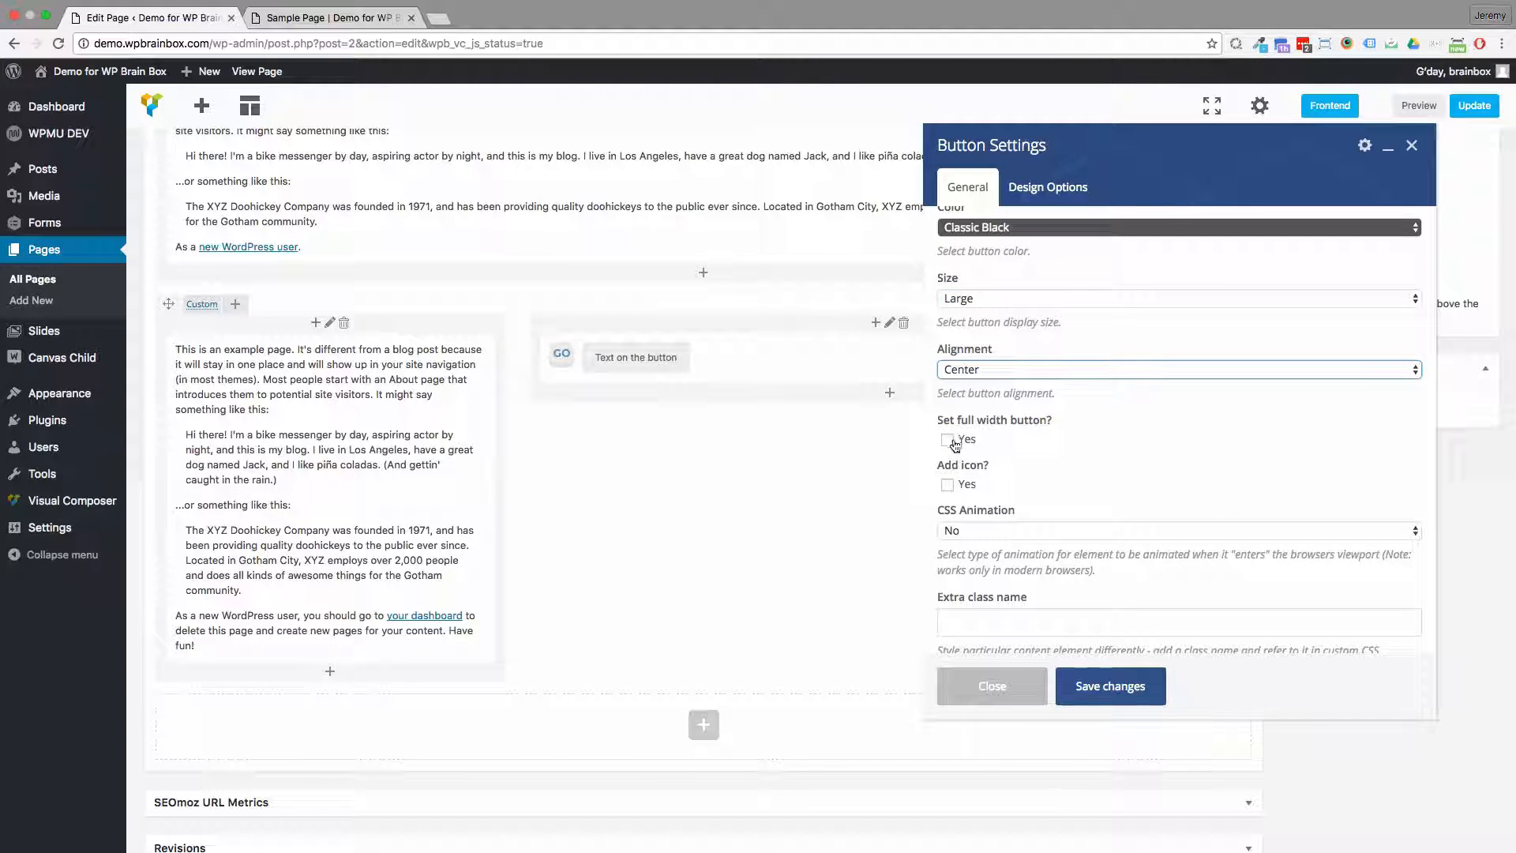
left_click(949, 441)
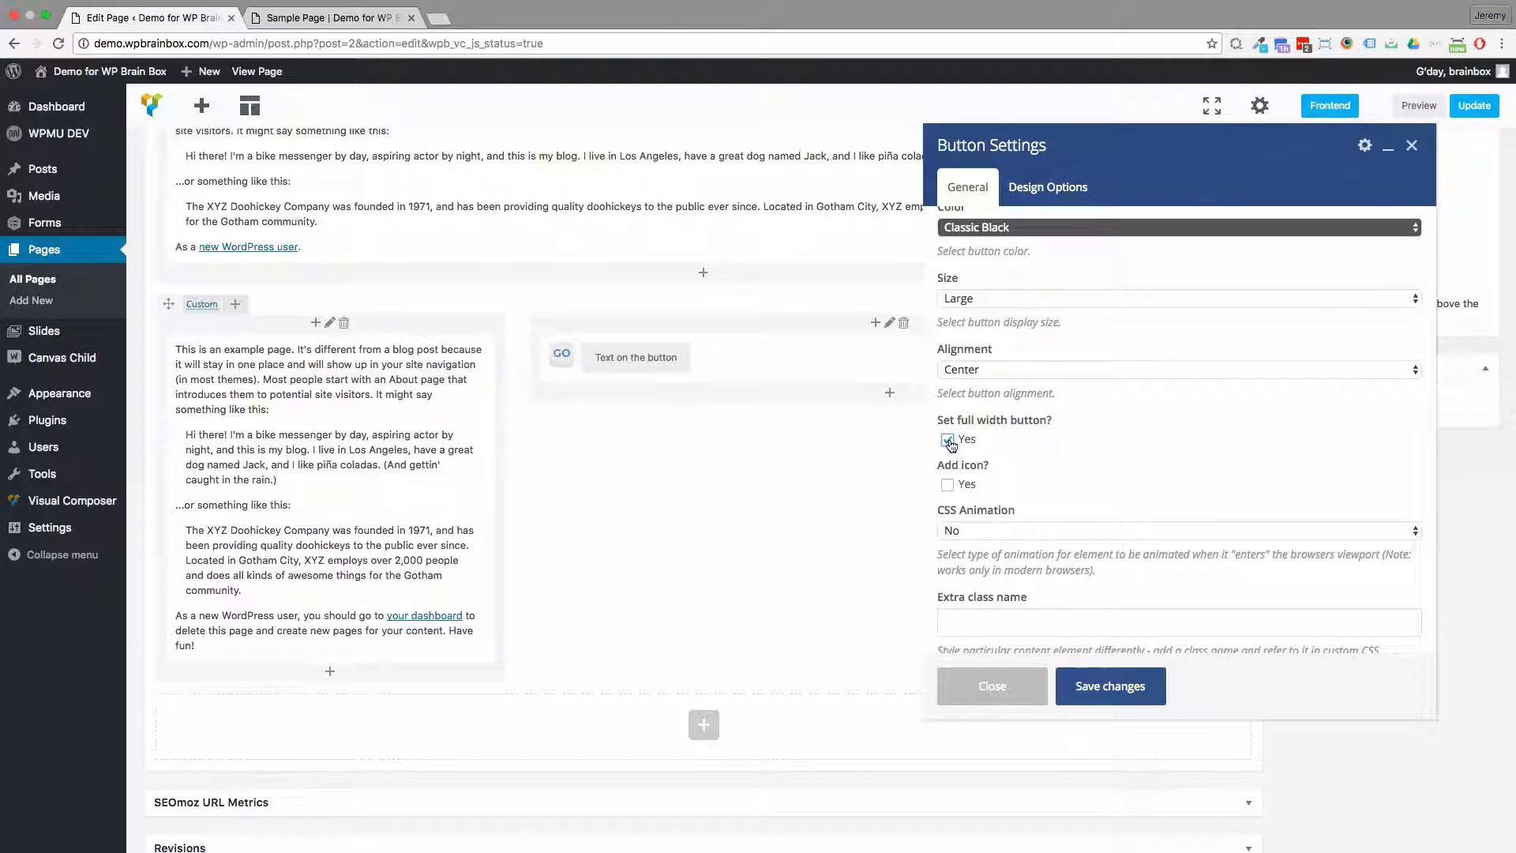
left_click(947, 440)
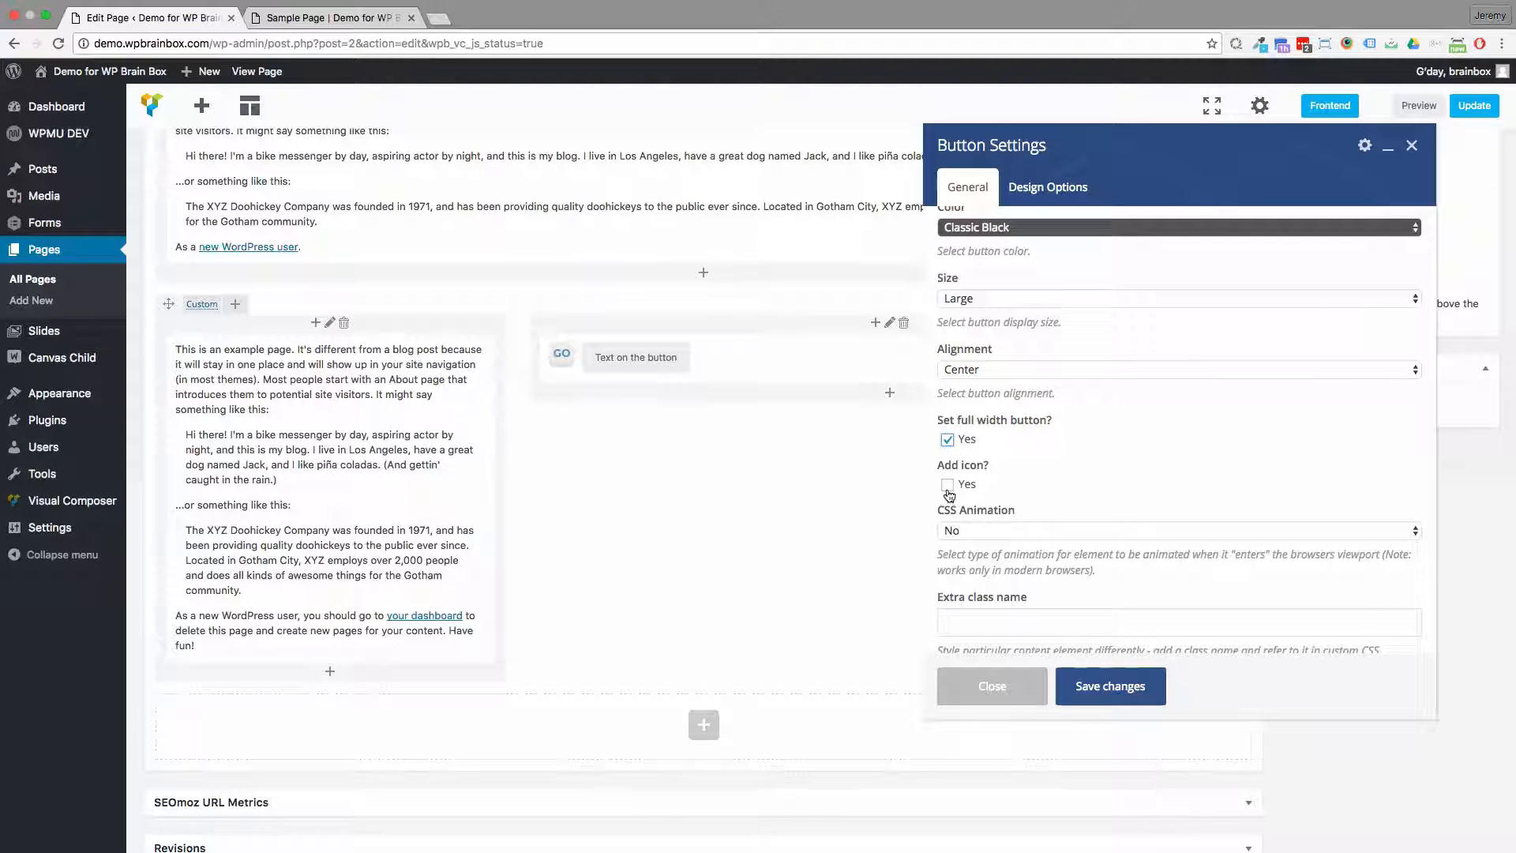
- Leave Add icon switched off and save the button settings so it shows dark in the column
left_click(946, 483)
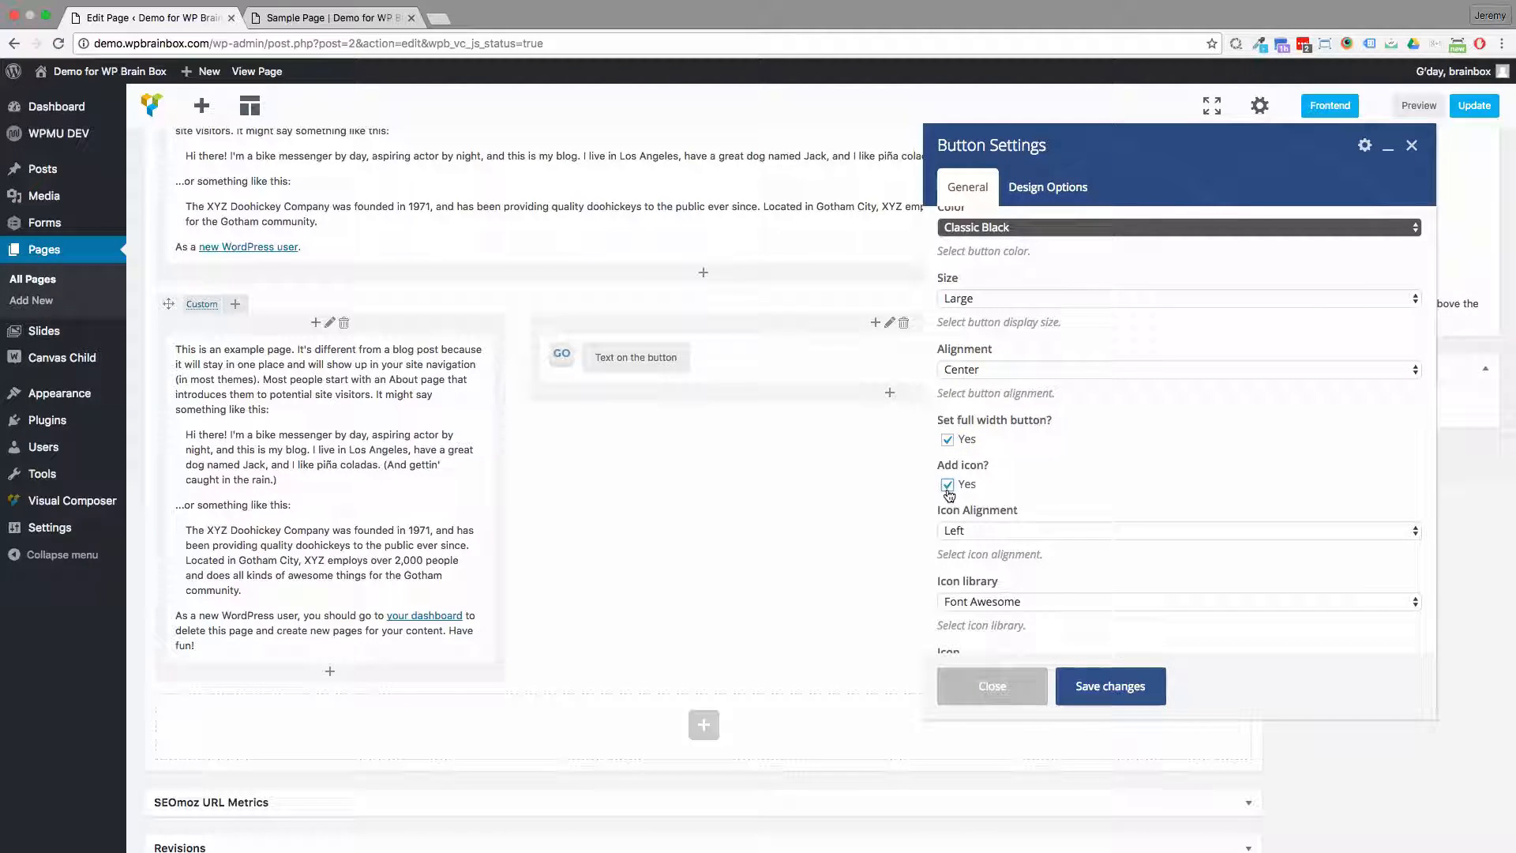
left_click(948, 483)
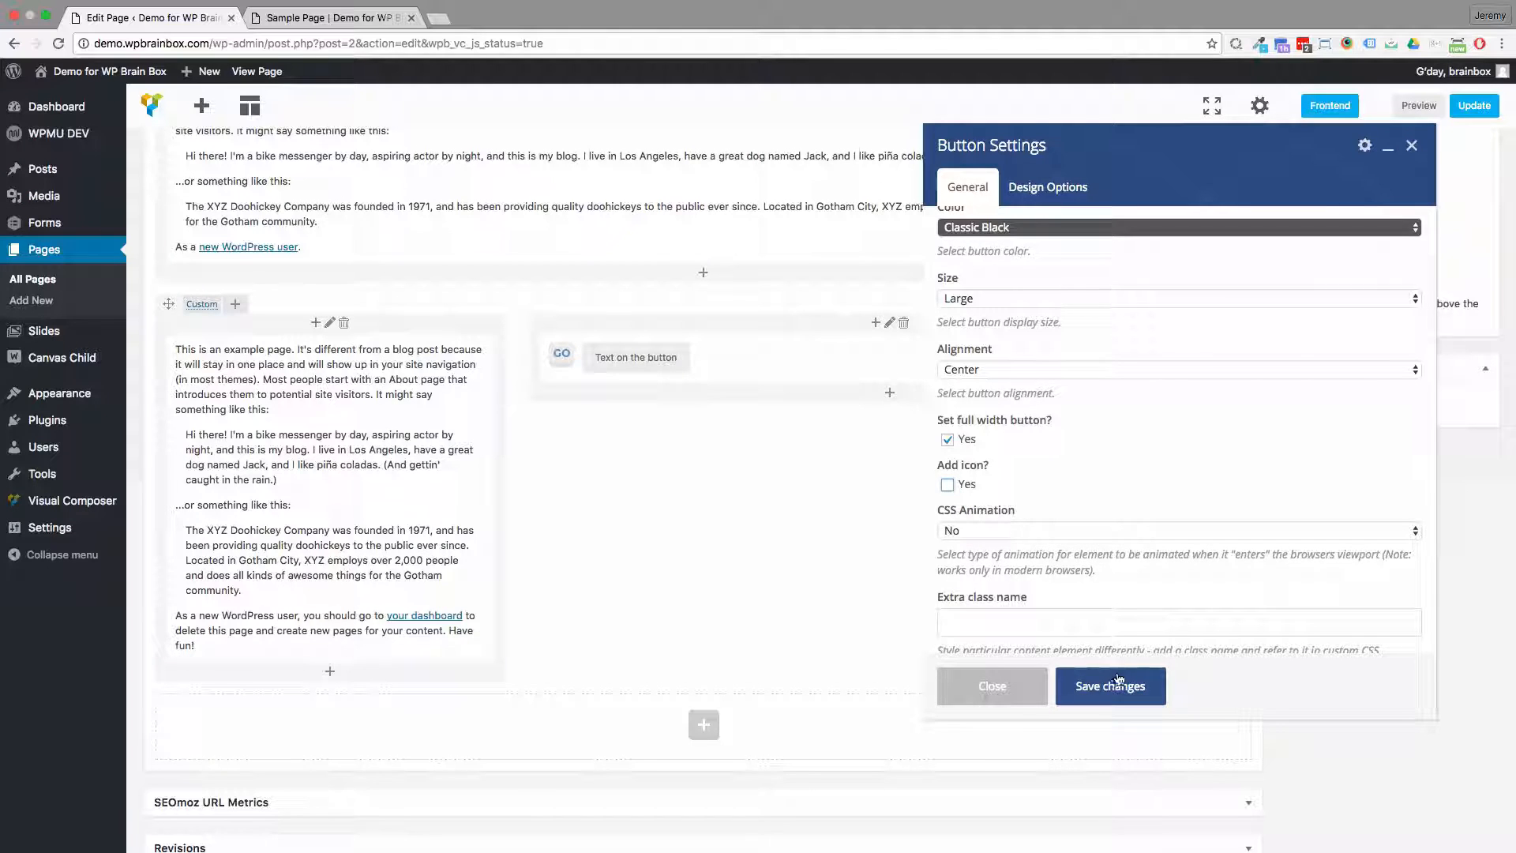
left_click(1109, 685)
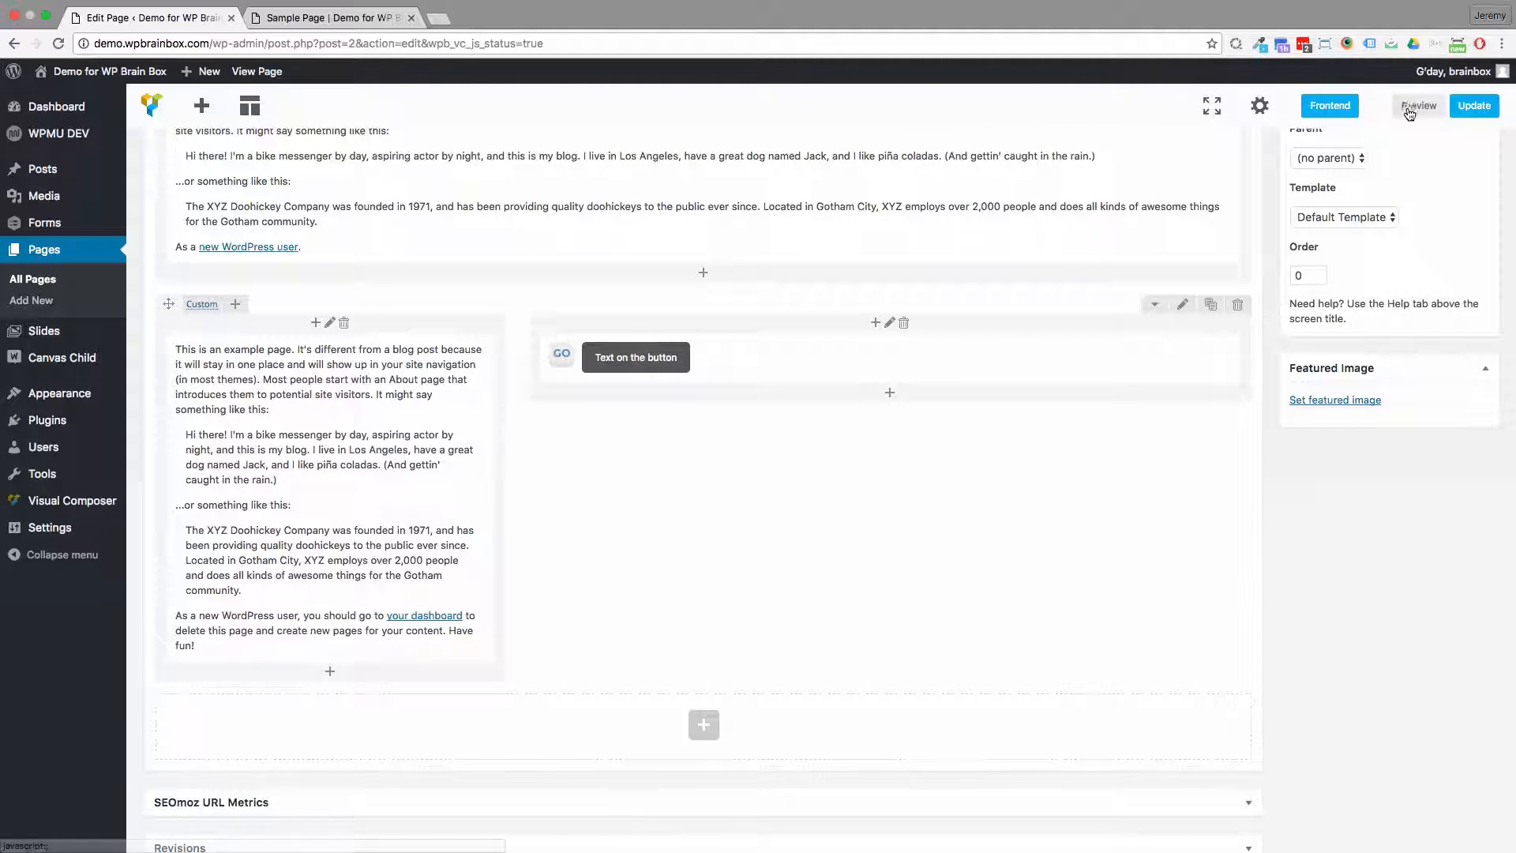
- Preview the page and follow the dark full-width button to the Service 3 page
left_click(1420, 106)
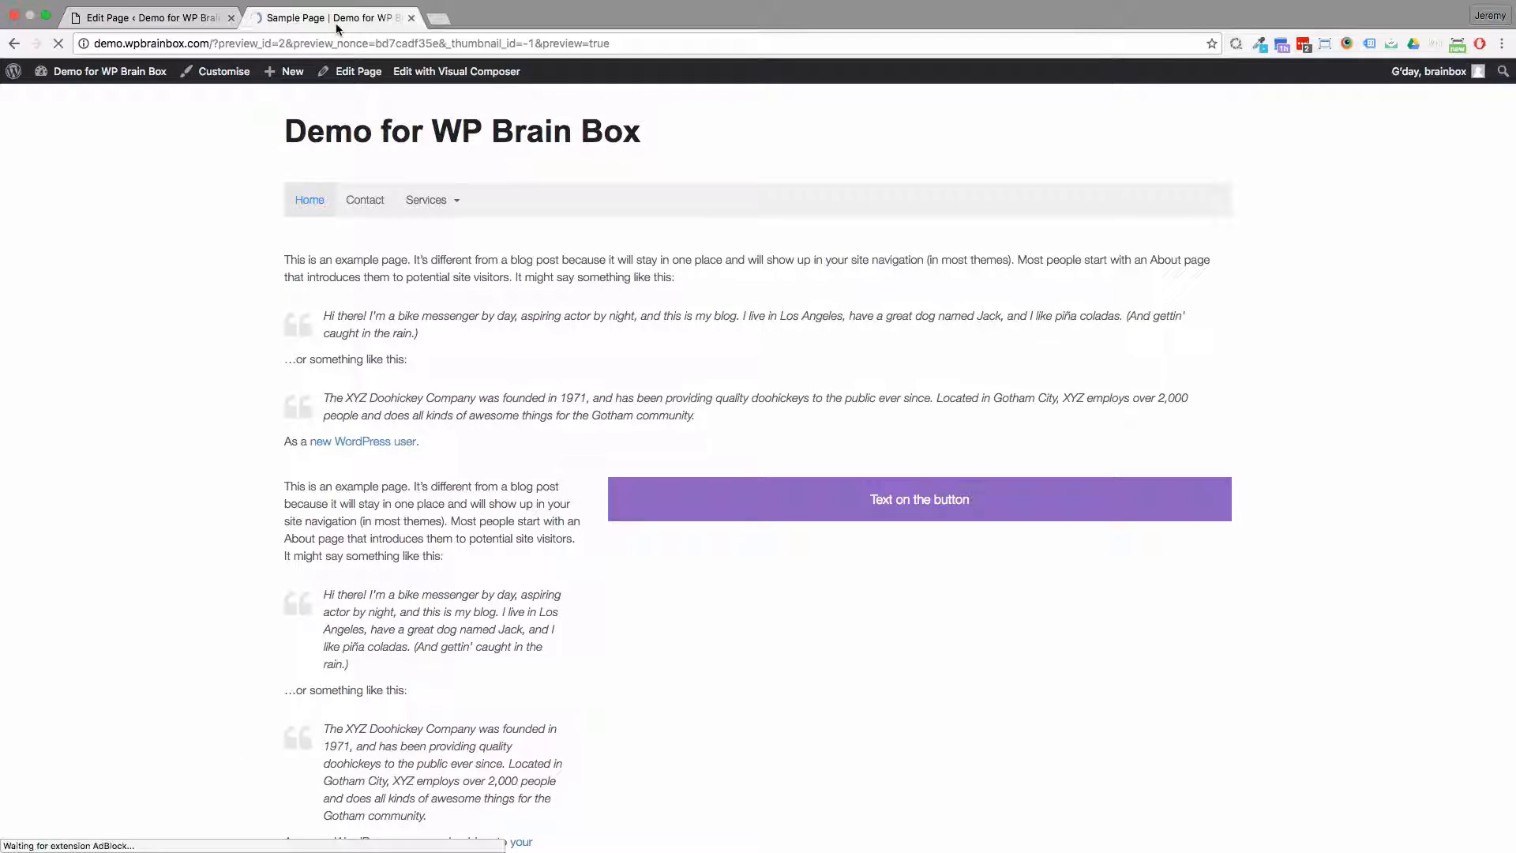
mouse_move(919, 499)
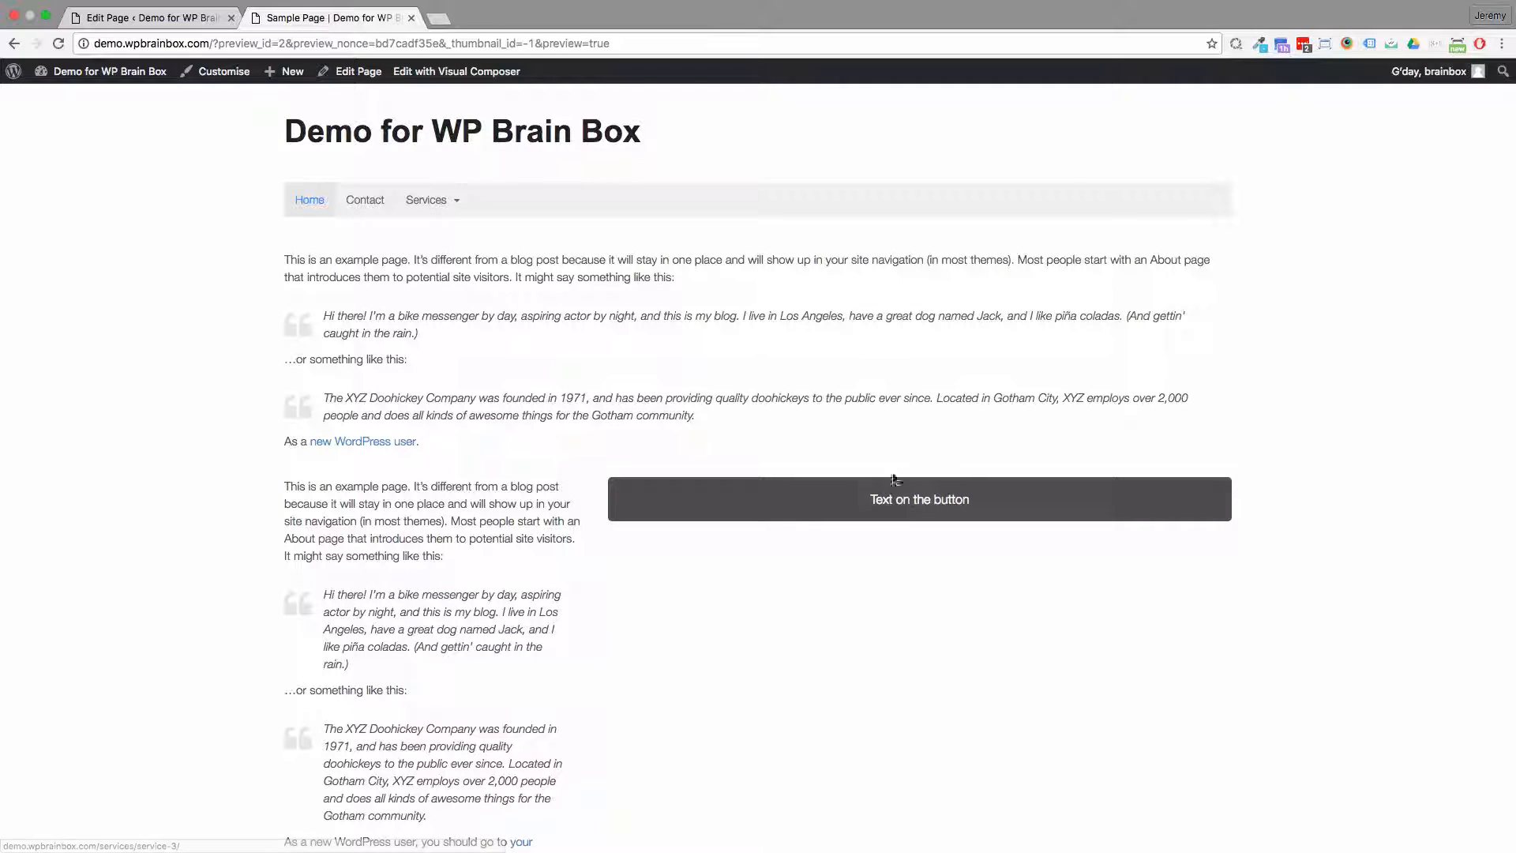
left_click(918, 499)
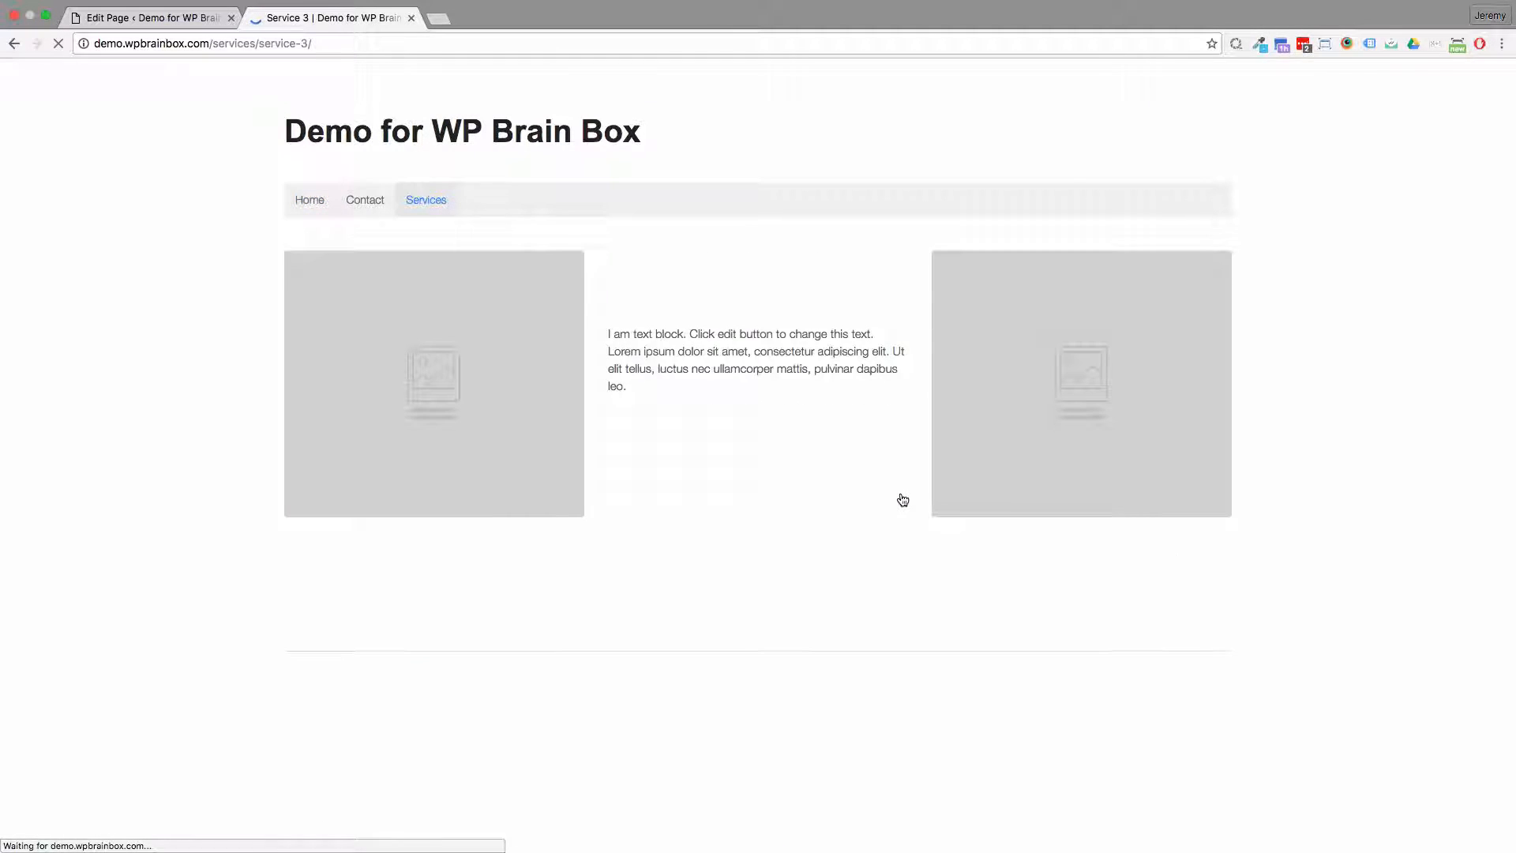